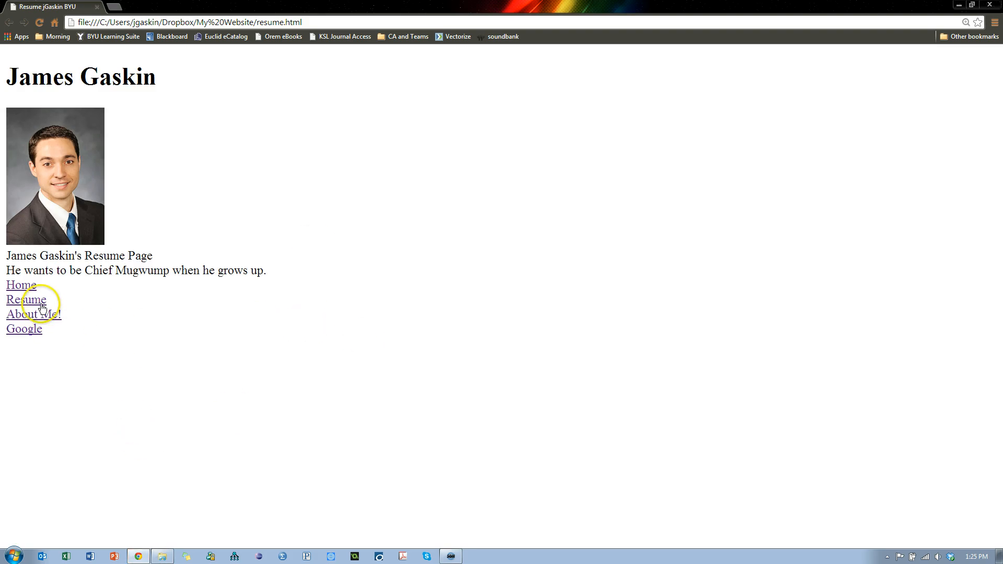
- Make new folders named interests and resume inside the My Website folder
click(11, 22)
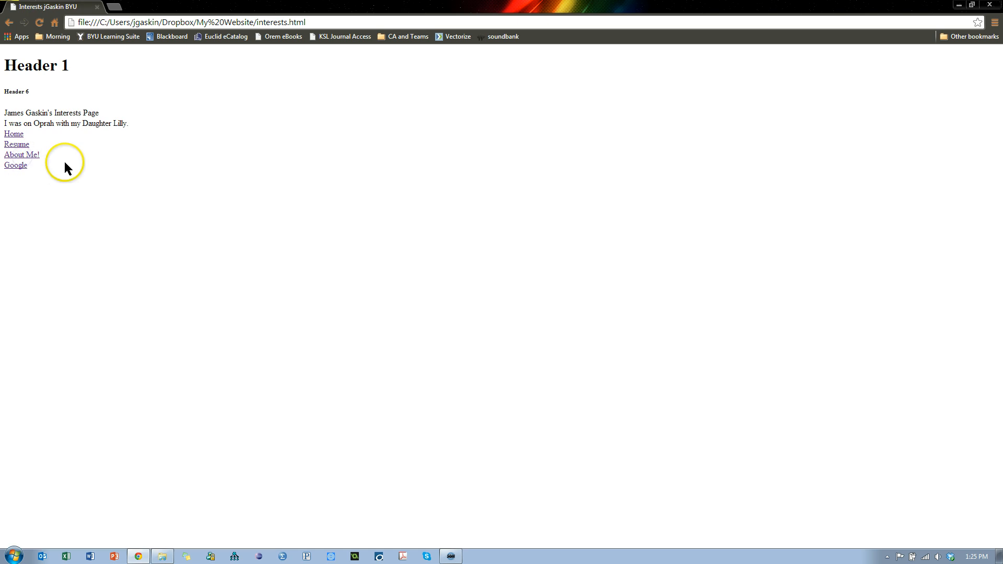
click(17, 144)
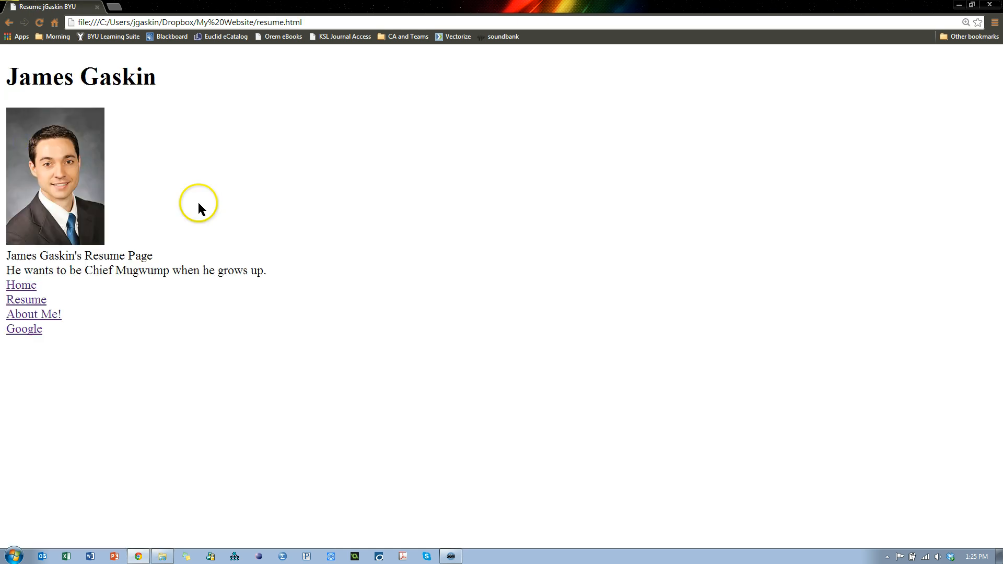
mouse_move(228, 290)
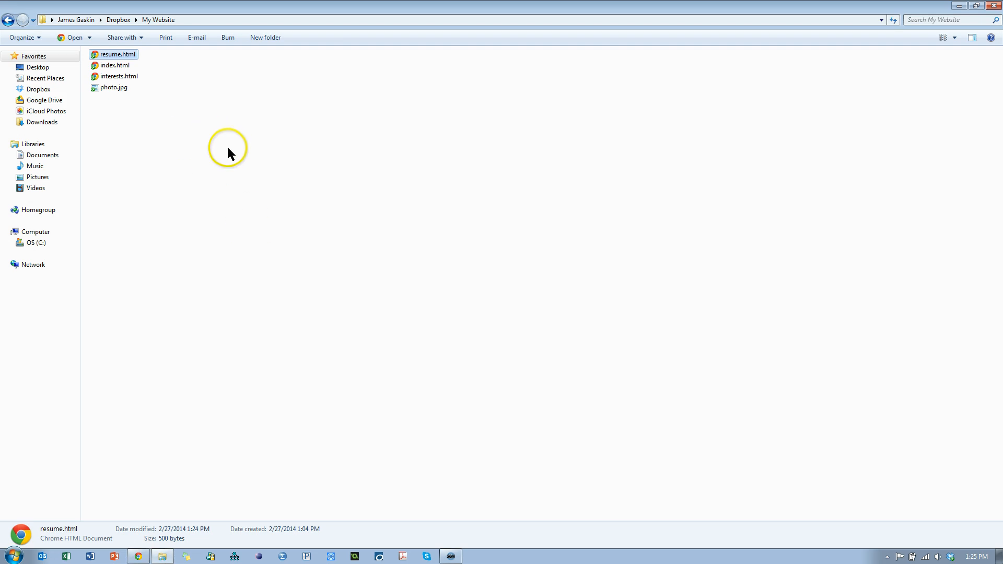
mouse_move(171, 85)
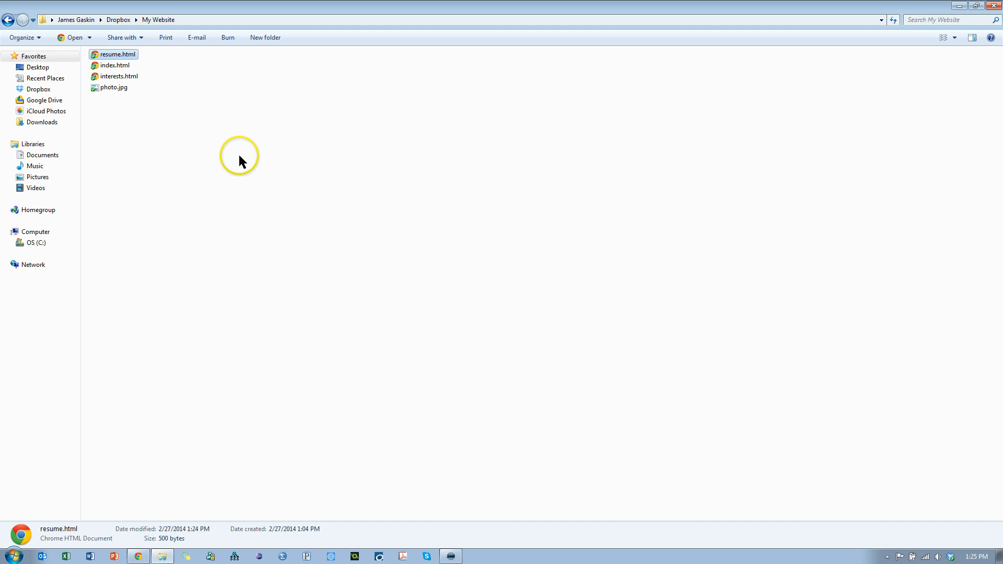
mouse_move(241, 88)
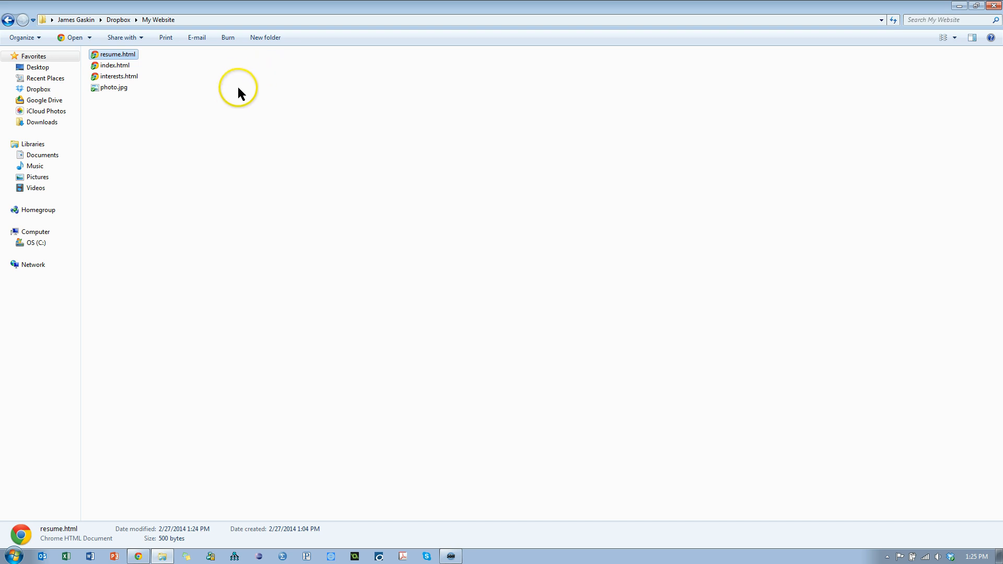
mouse_move(211, 159)
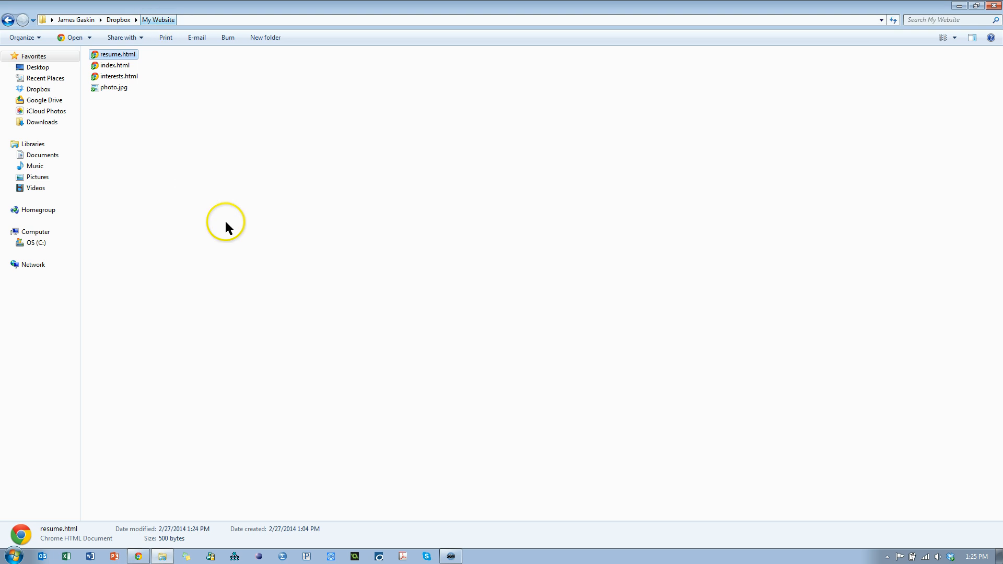
mouse_move(266, 38)
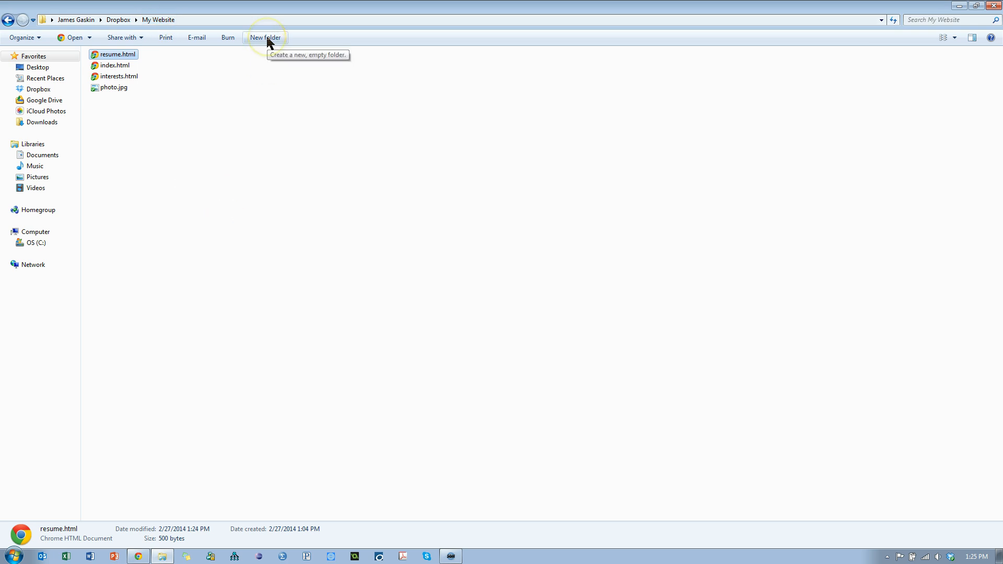
mouse_move(129, 57)
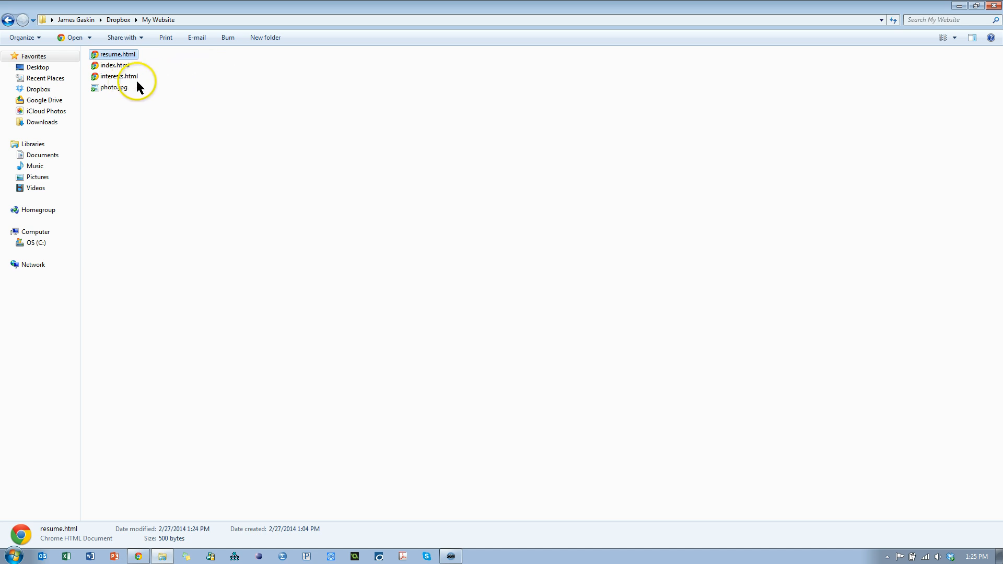
mouse_move(285, 106)
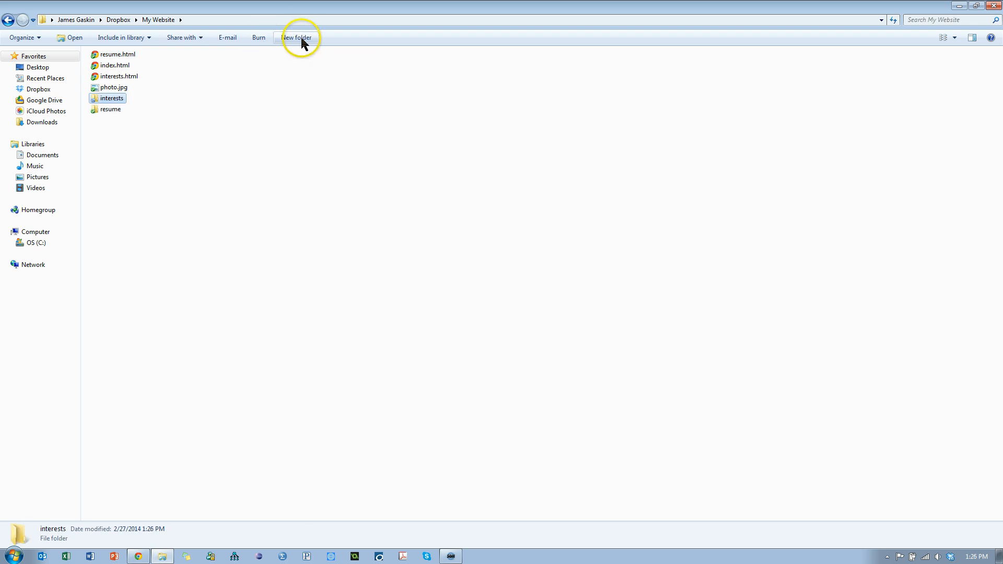
- Add an images folder and sort resume.html, interests.html and photo.jpg into matching folders
click(295, 37)
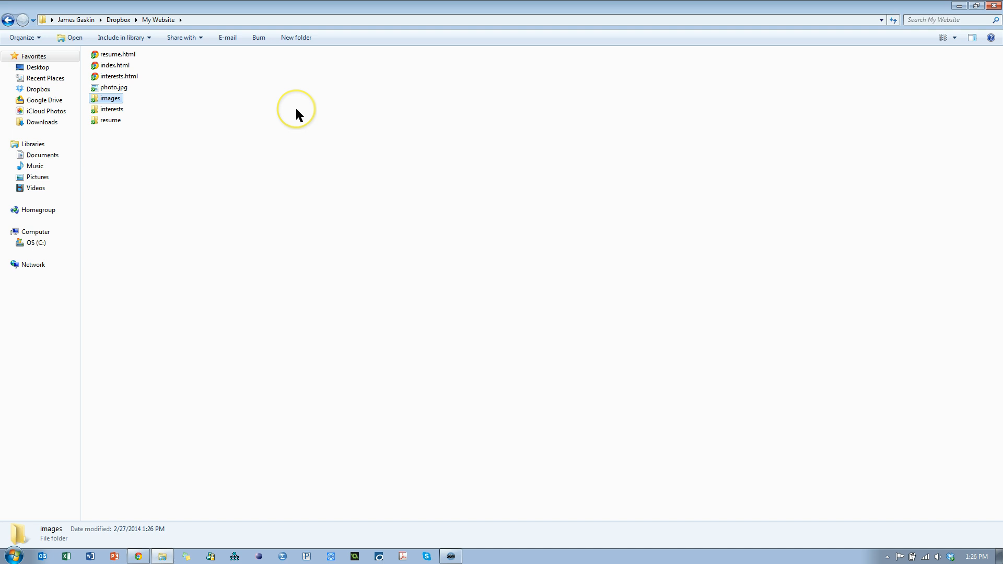
mouse_move(257, 108)
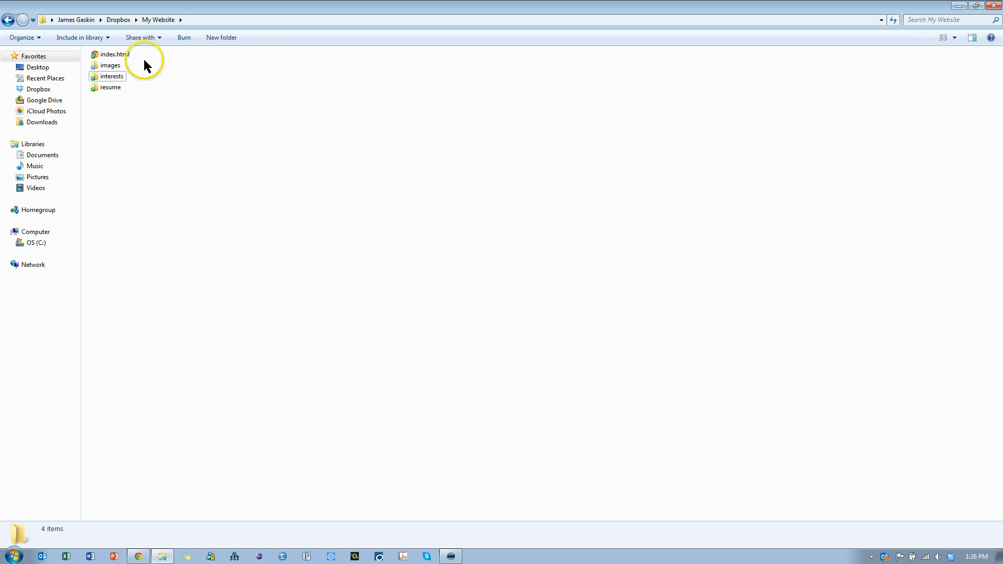
mouse_move(119, 56)
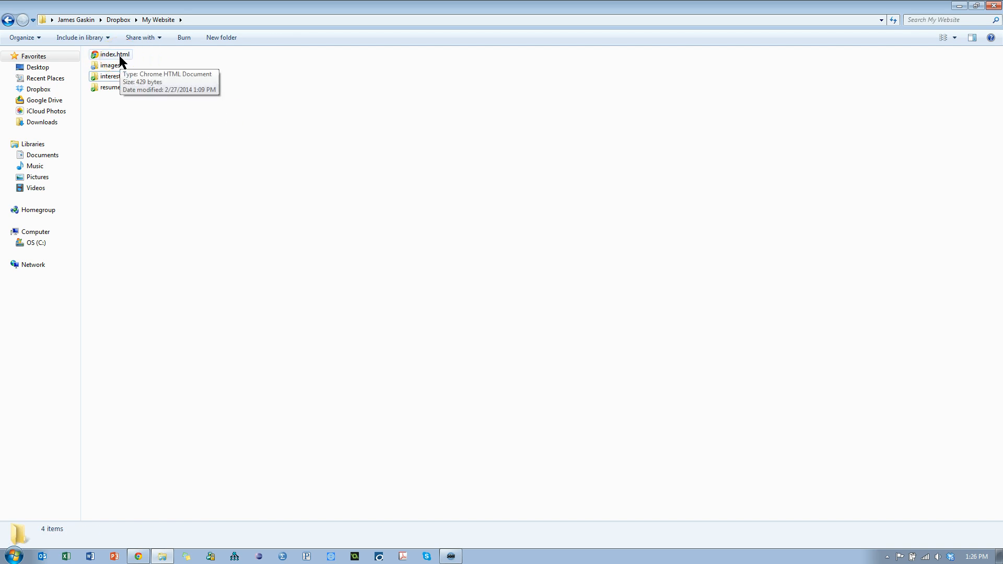
click(114, 53)
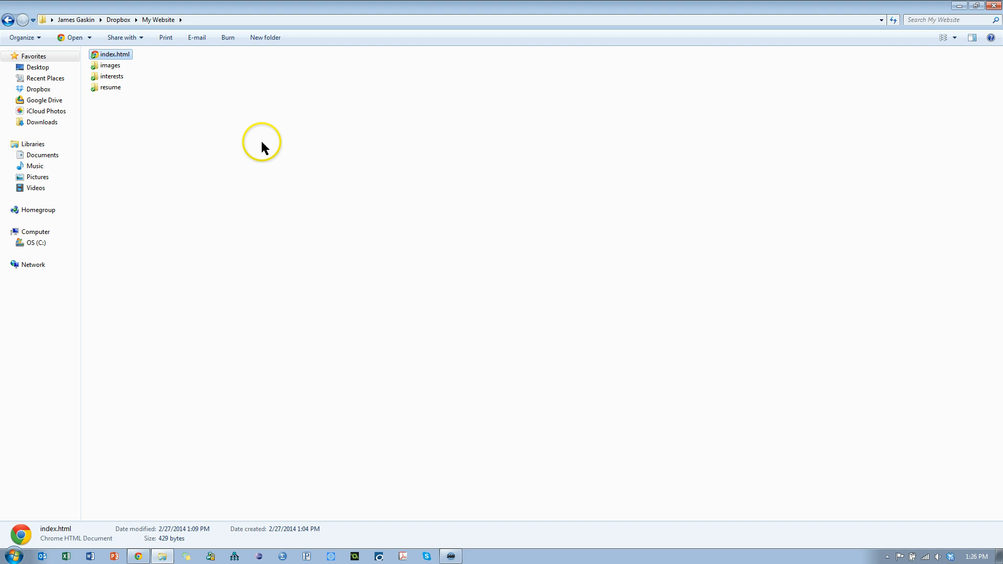
mouse_move(249, 166)
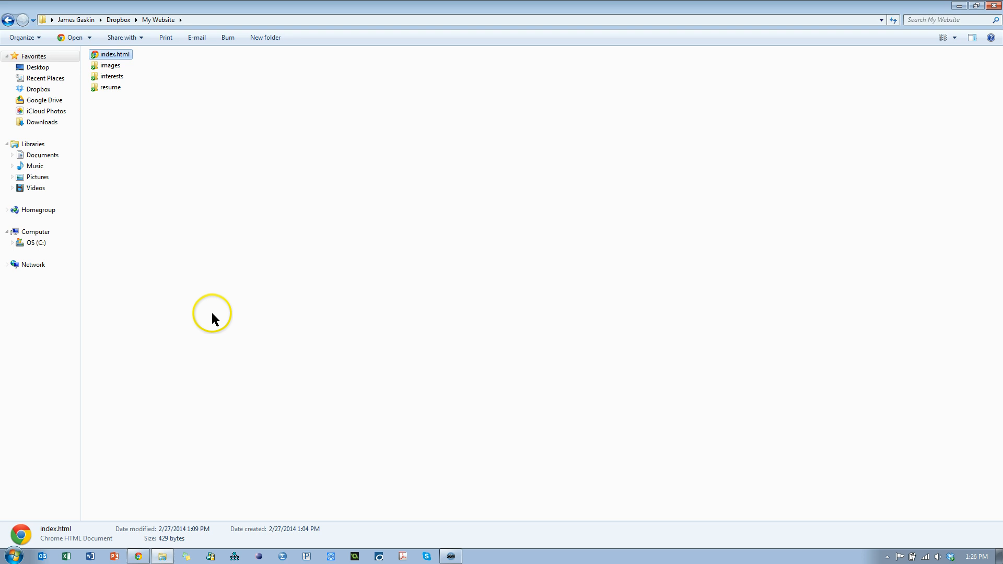
- Launch Expression Web 4 from the Start menu and close the open site
click(11, 554)
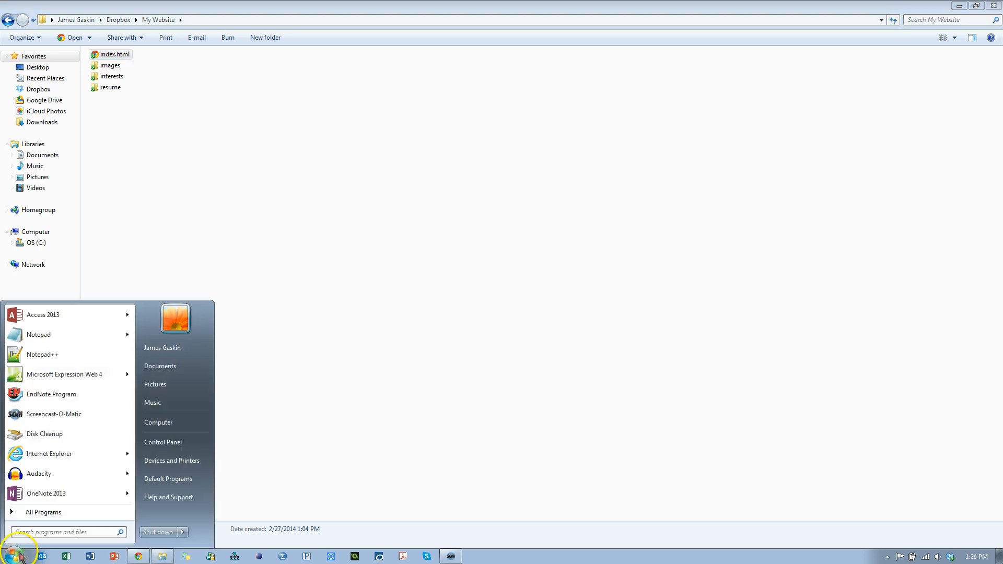
click(64, 375)
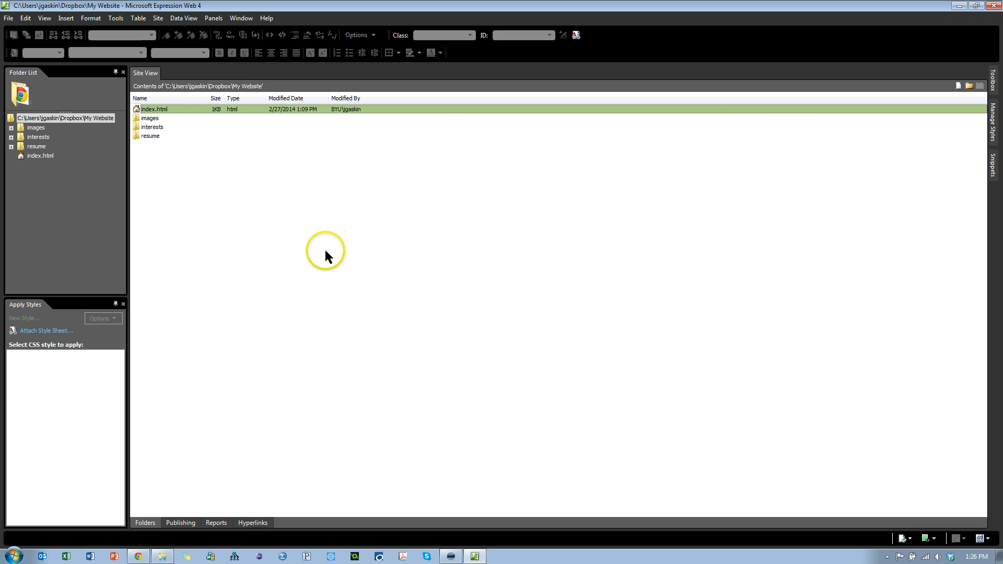
mouse_move(158, 17)
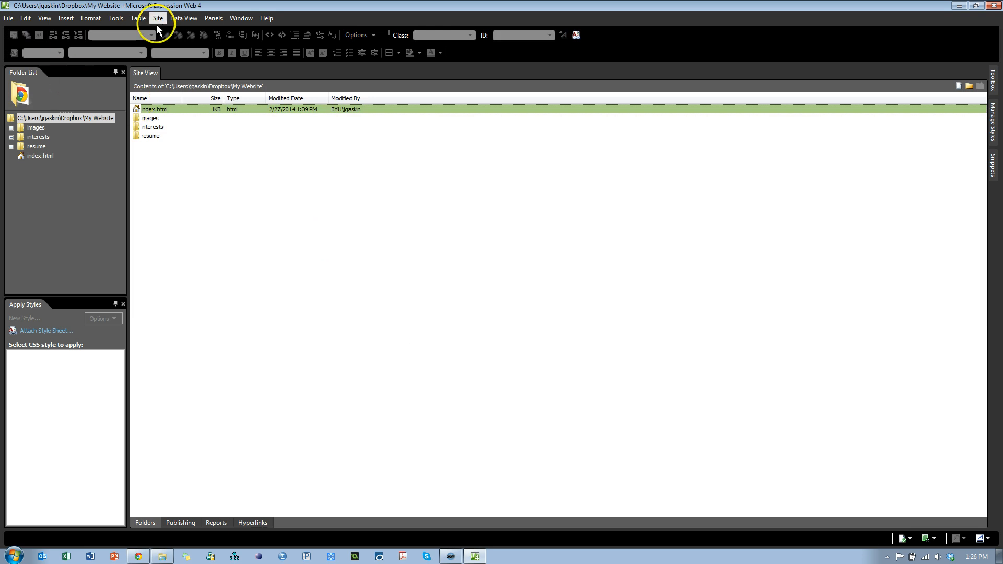
click(157, 18)
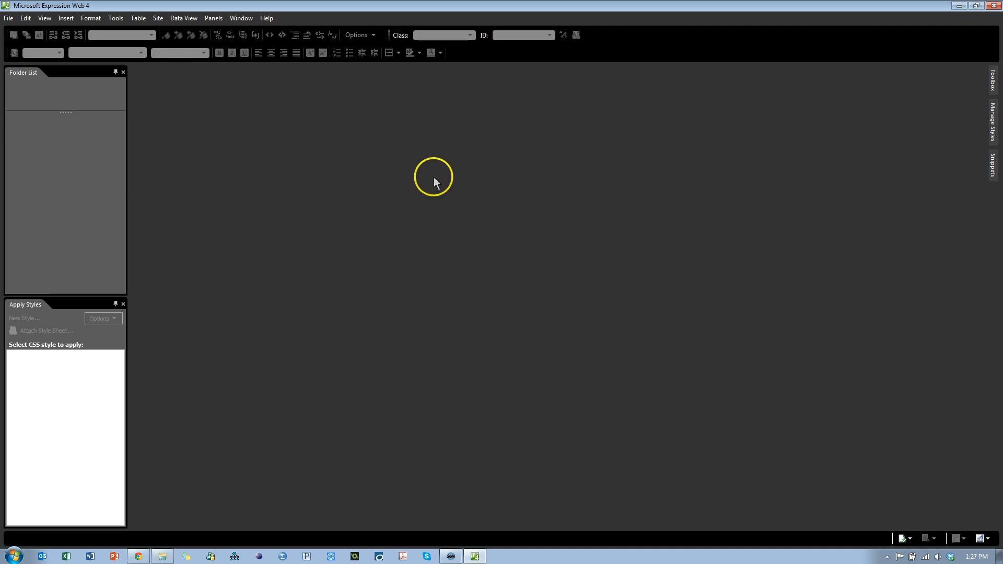
- Create a new blank HTML page, then close it
click(8, 17)
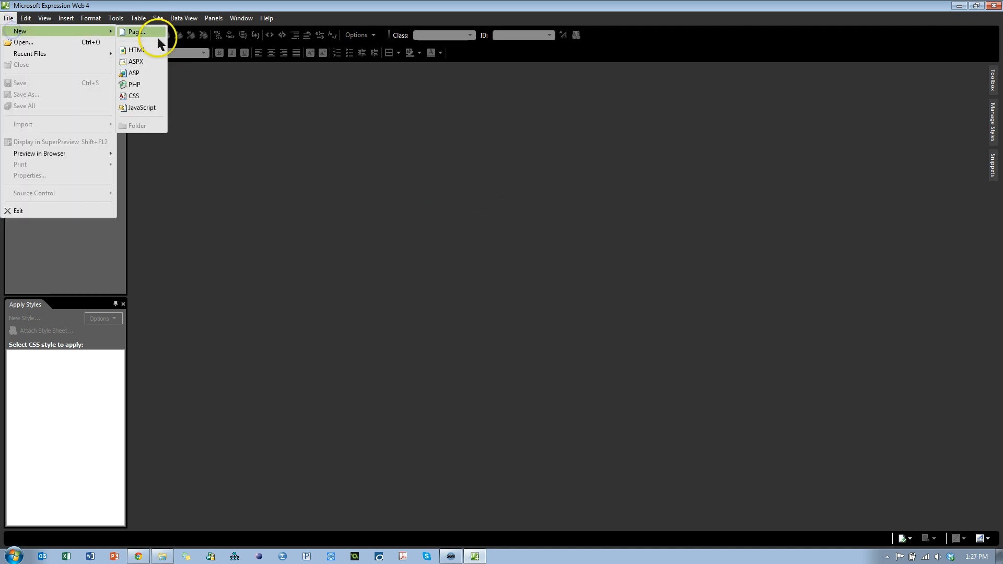
click(137, 49)
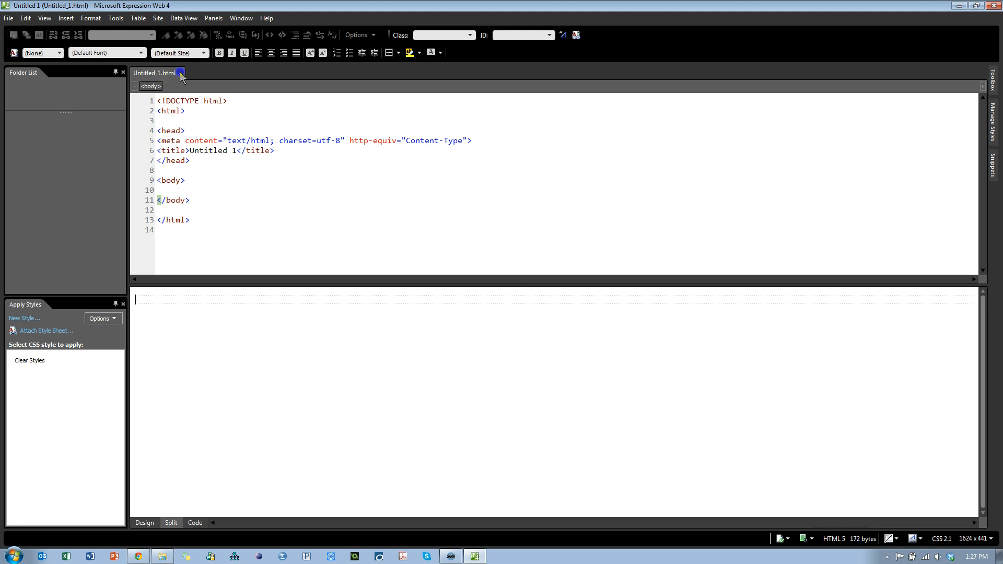
click(179, 73)
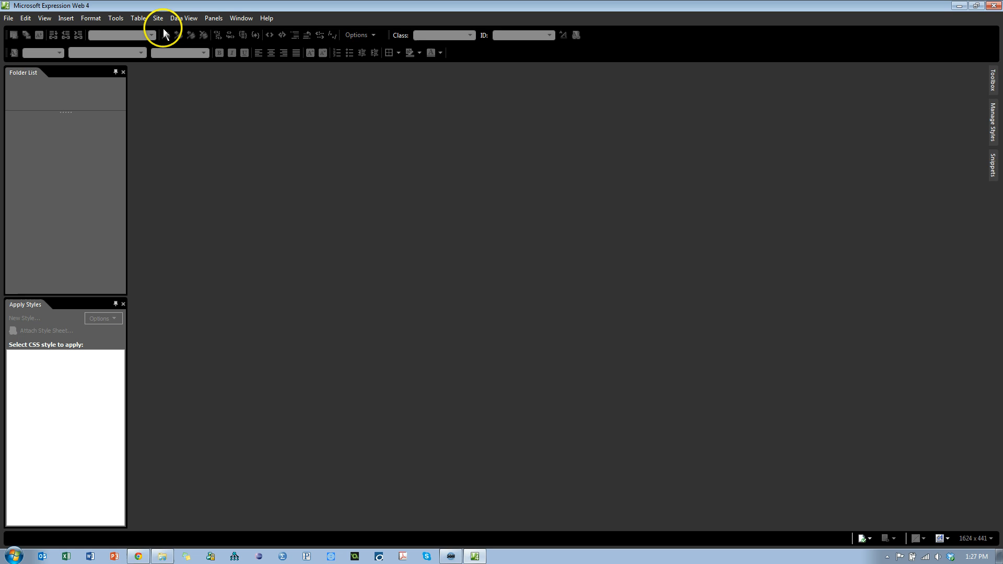
- Open the site located at Dropbox\My Website via Site > Open Site
click(158, 17)
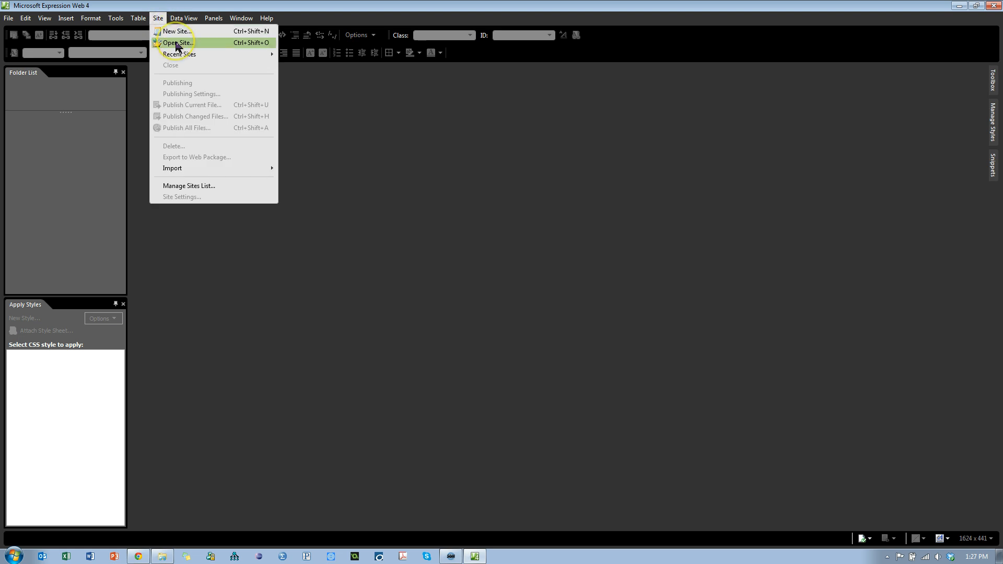
click(177, 42)
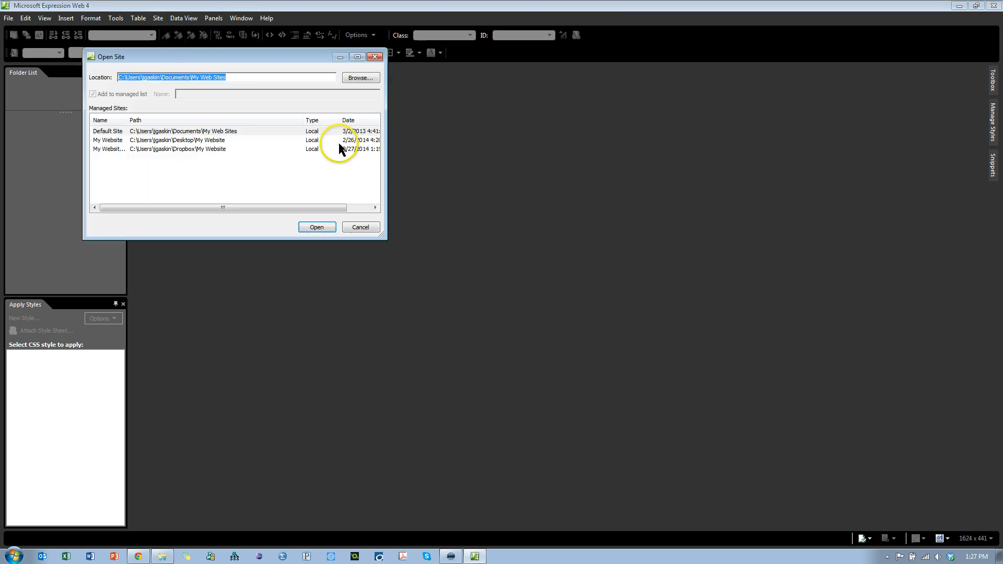
click(360, 77)
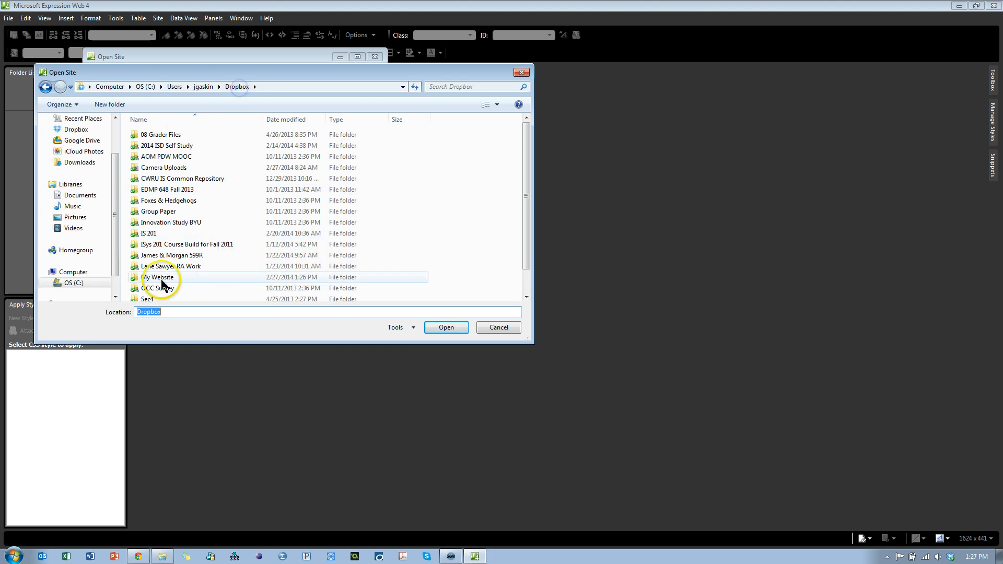
click(158, 277)
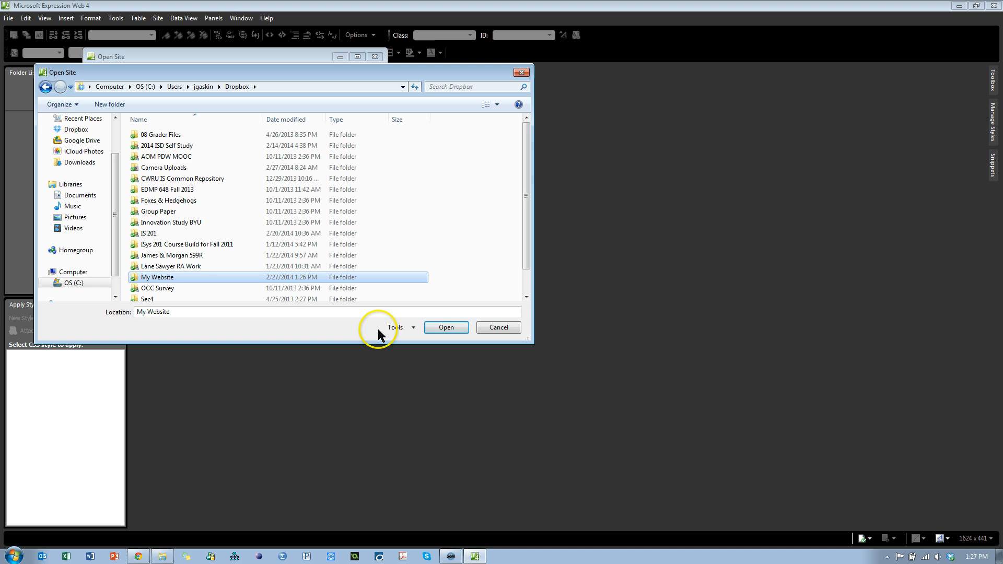
click(445, 327)
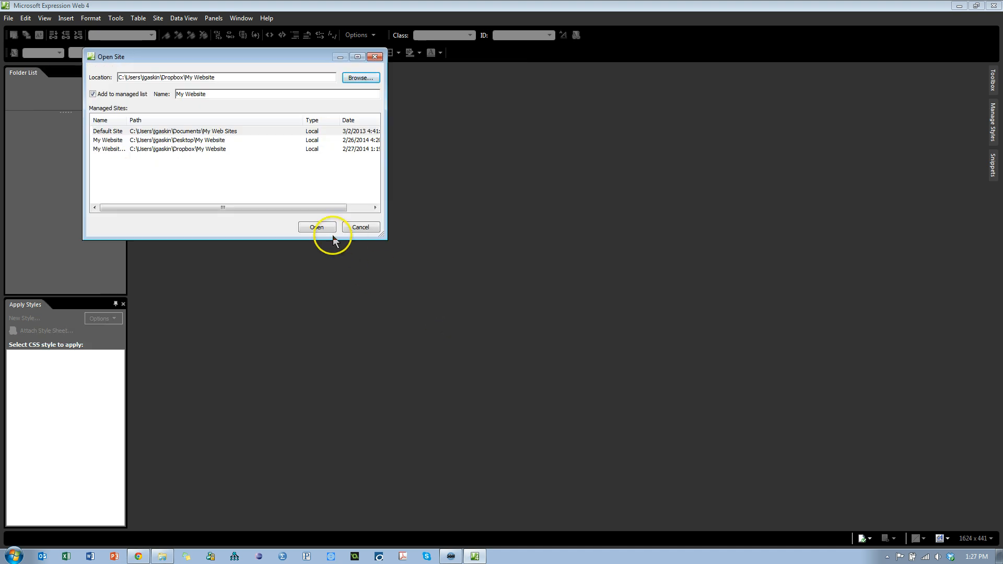
click(315, 227)
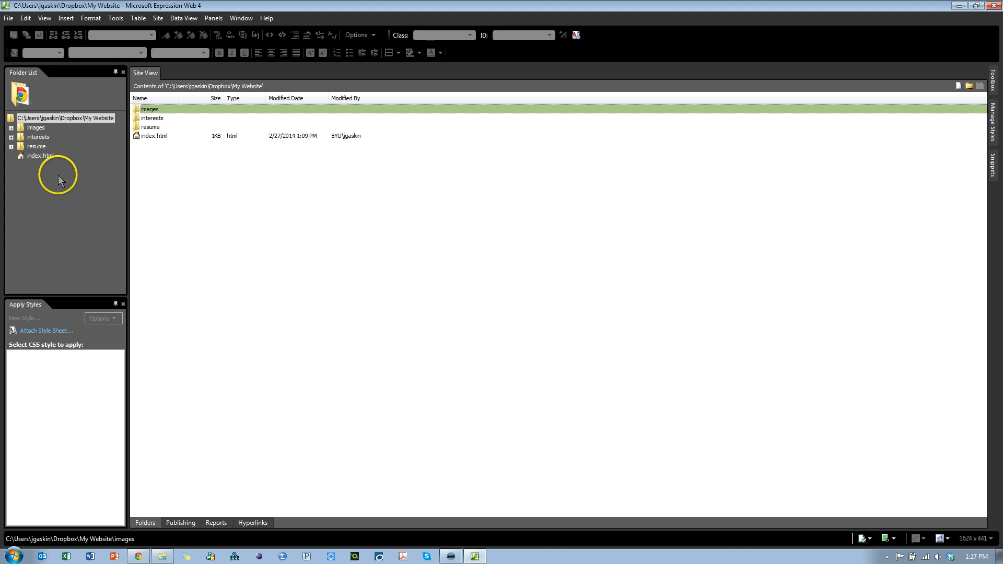
- Open resume.html from the resume folder, cycle Design, Code and Split views, ending in Split
click(11, 146)
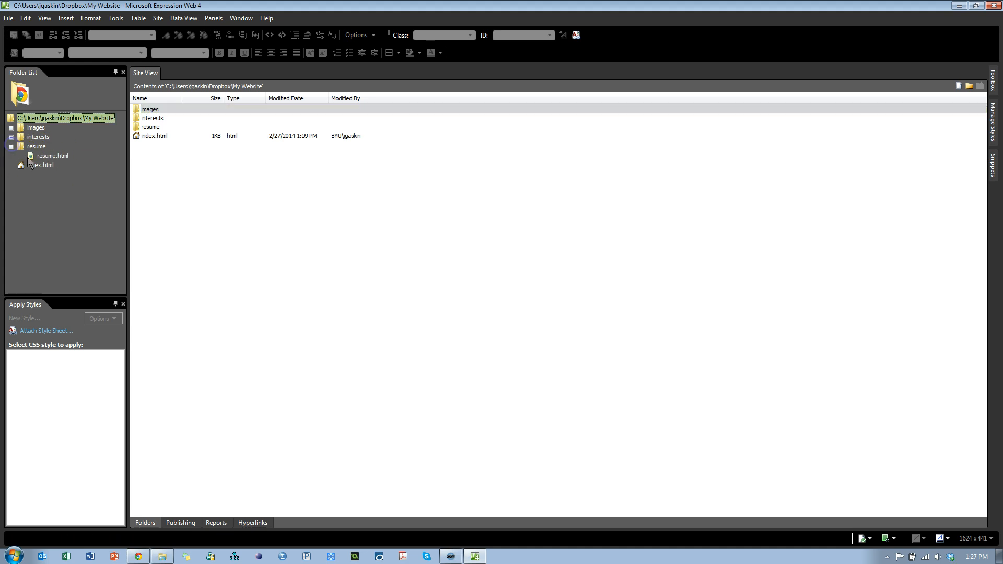
double_click(53, 155)
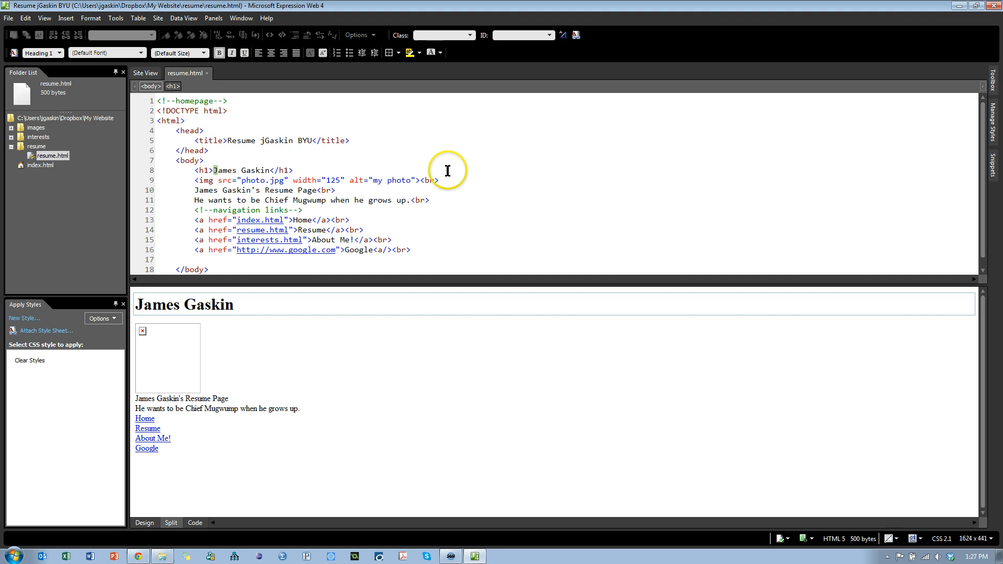
click(145, 522)
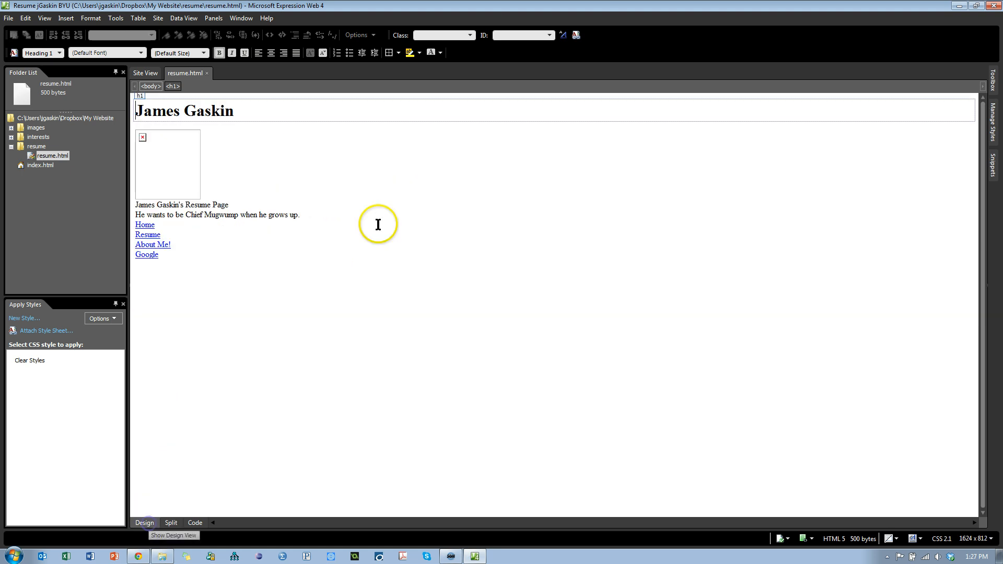
mouse_move(301, 202)
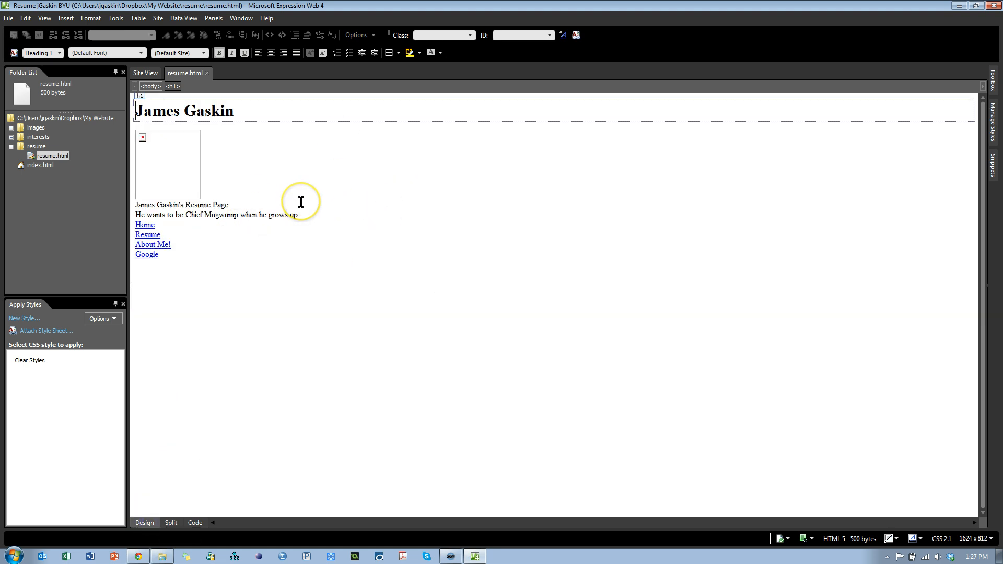
click(170, 523)
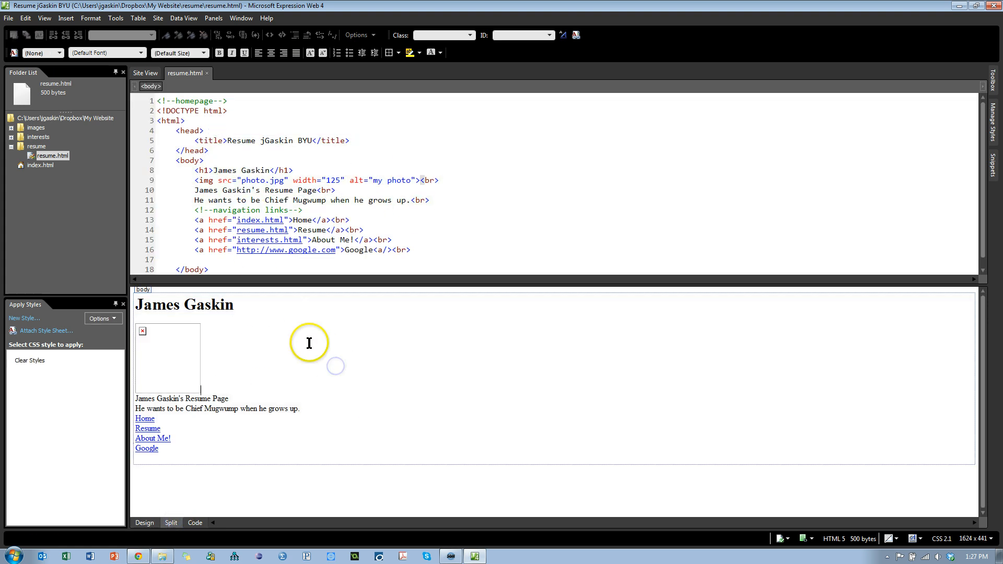
click(195, 523)
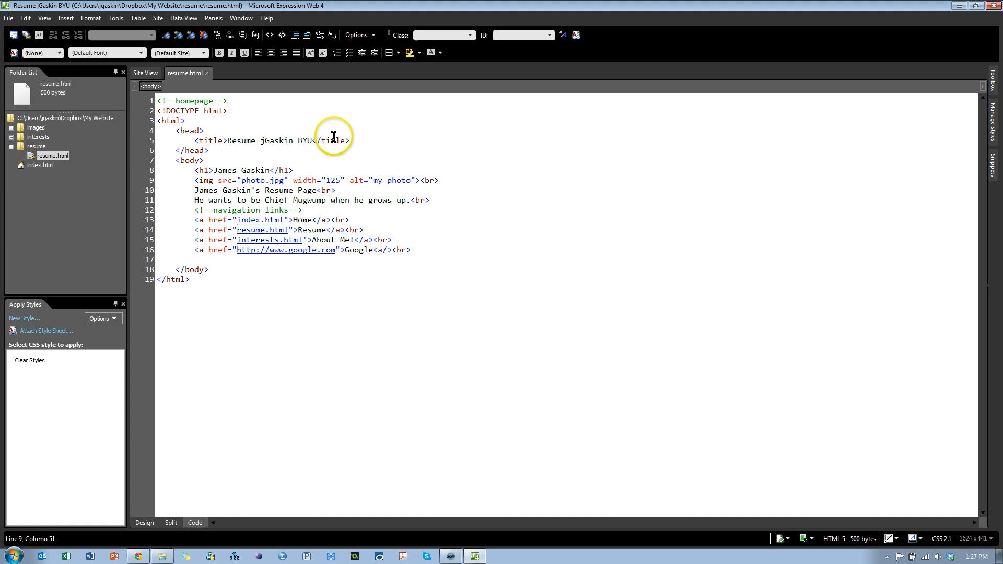
click(171, 523)
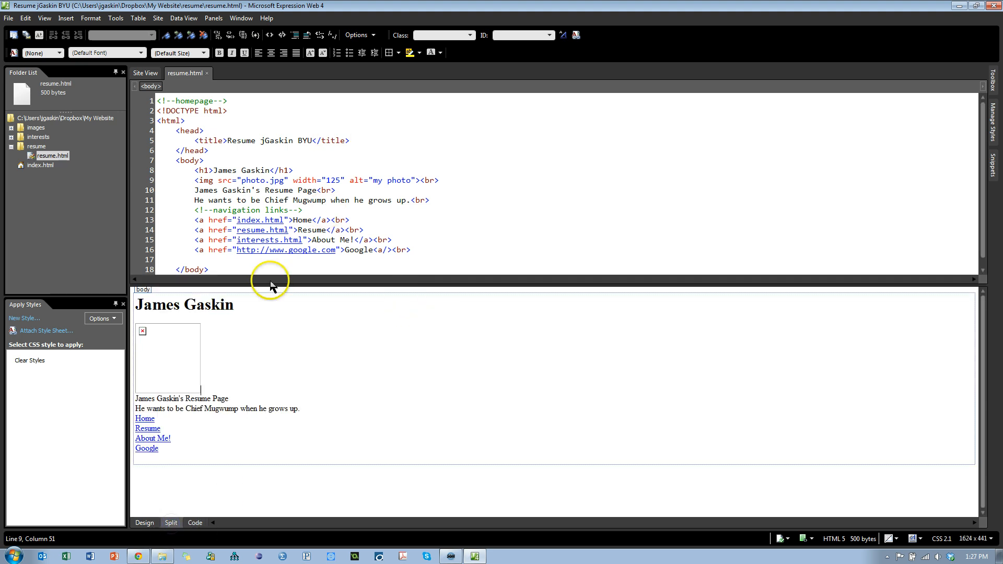
mouse_move(236, 367)
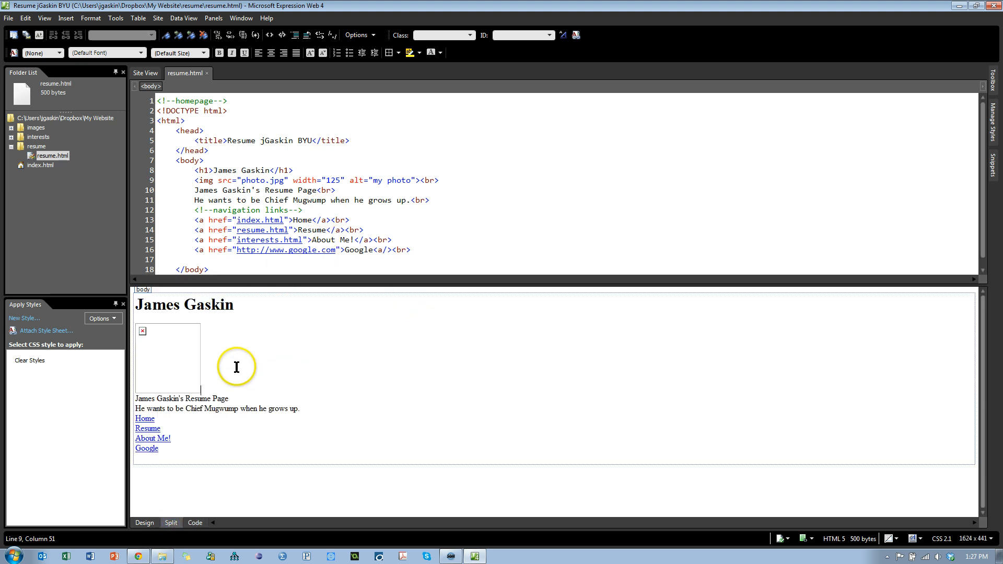
click(166, 359)
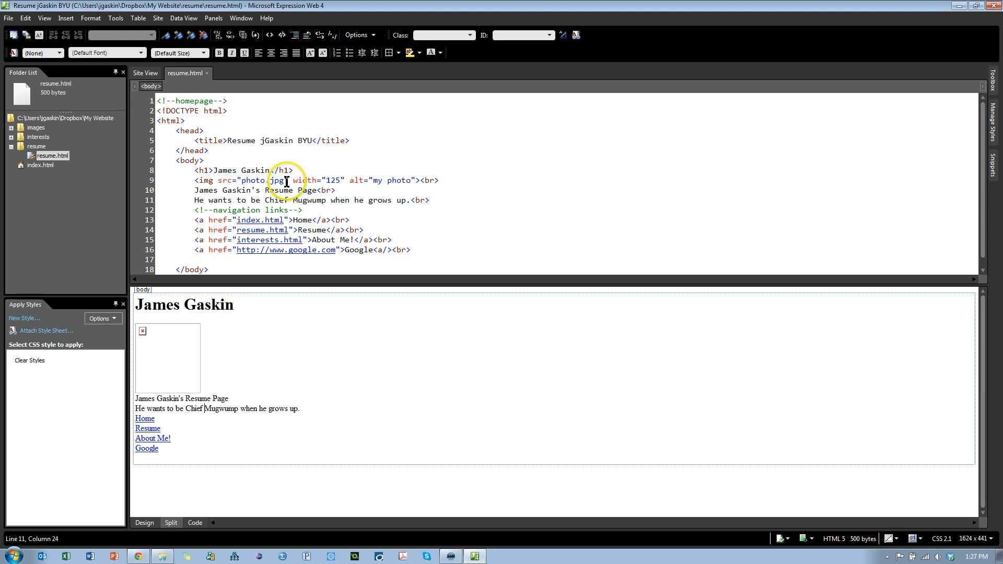
- Select the photo.jpg file name inside the img src attribute
double_click(263, 180)
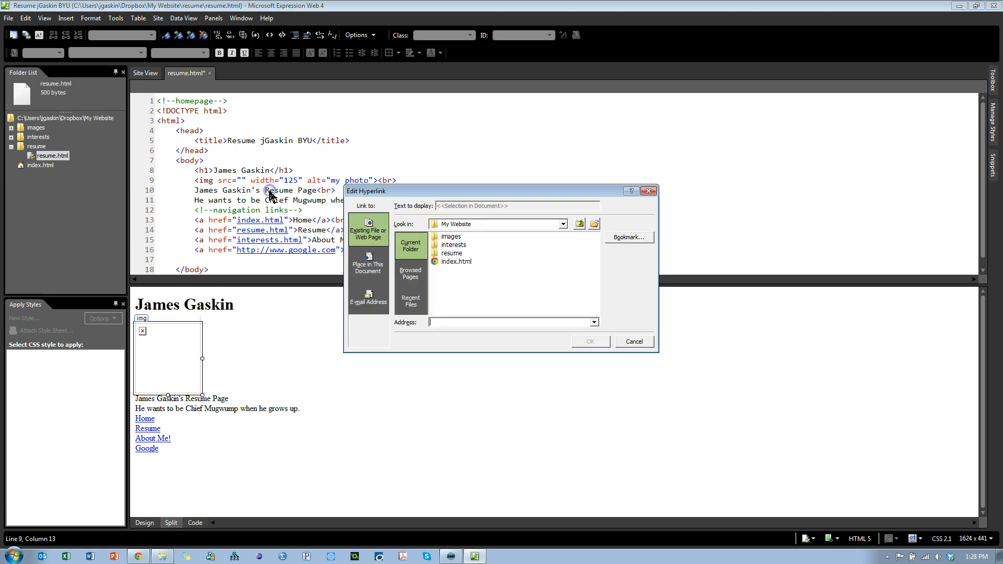
mouse_move(456, 244)
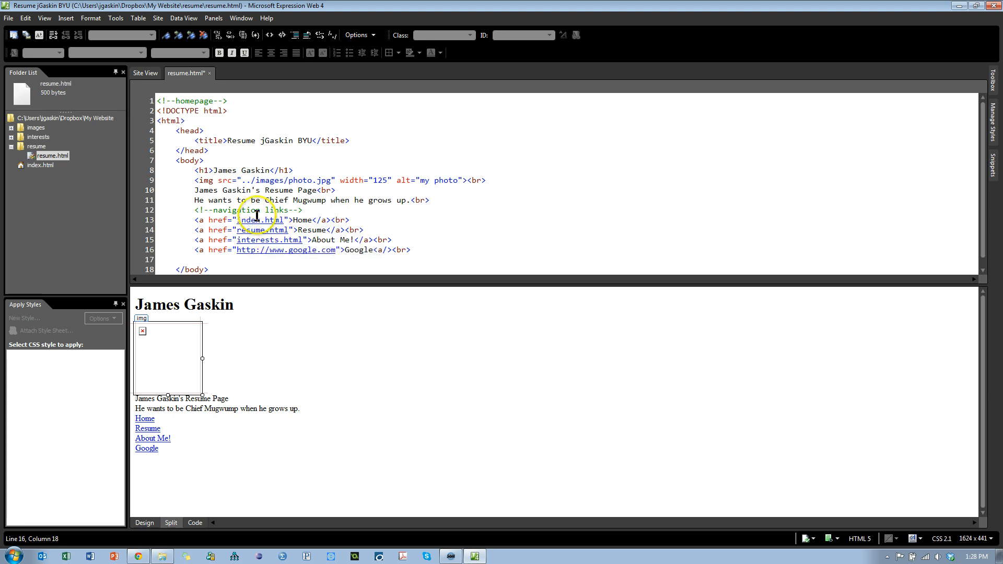
mouse_move(239, 220)
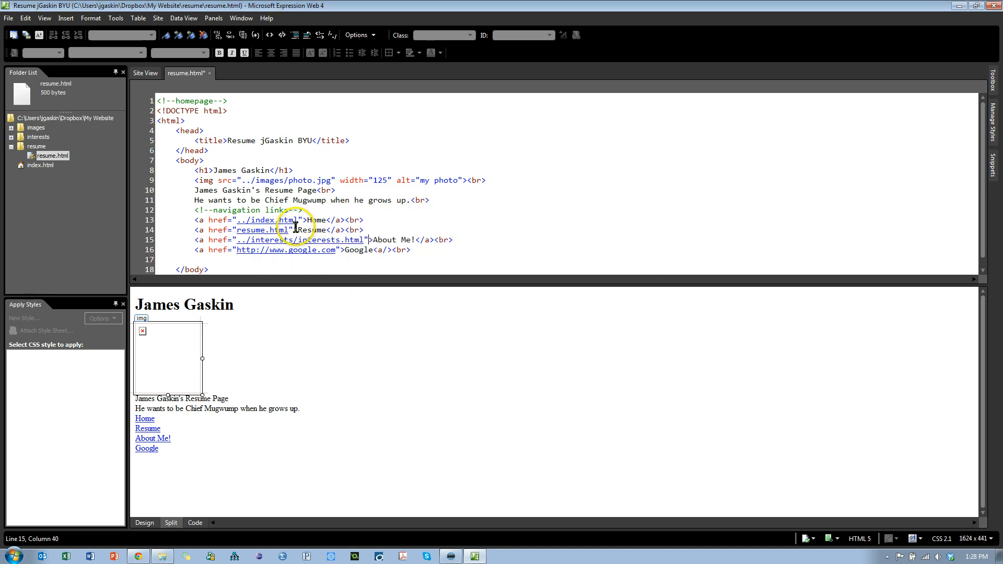
mouse_move(255, 220)
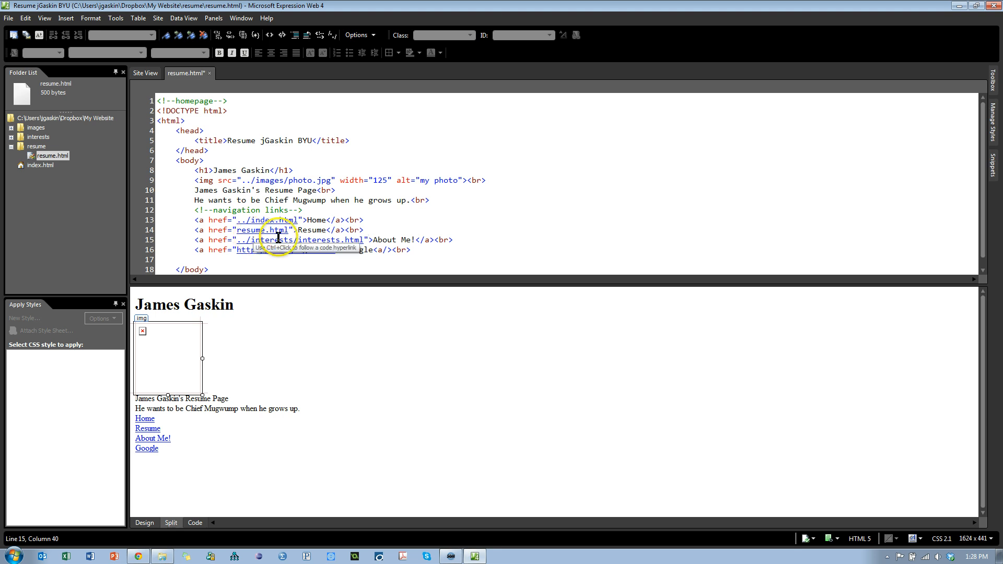
mouse_move(368, 296)
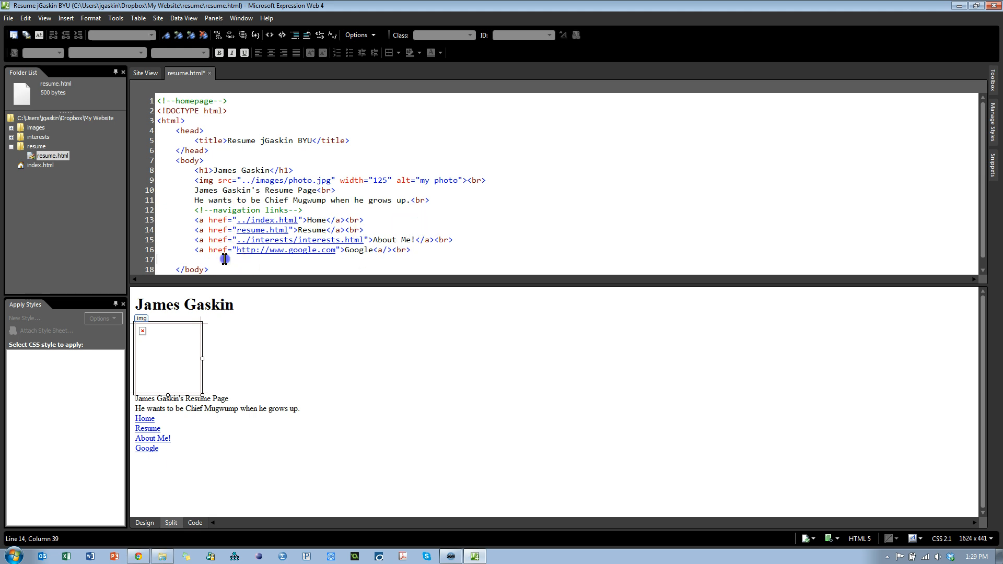
click(364, 274)
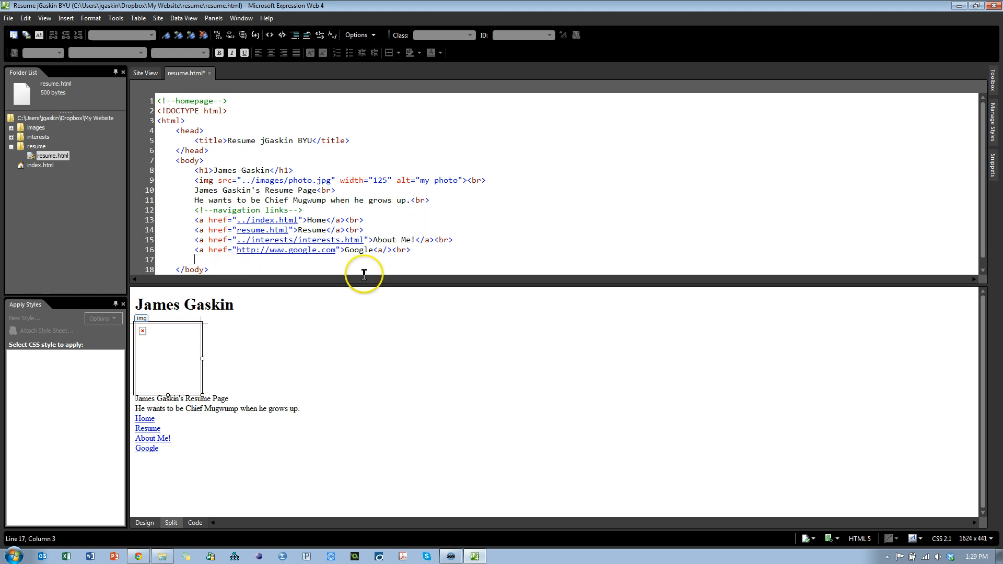
text(<a)
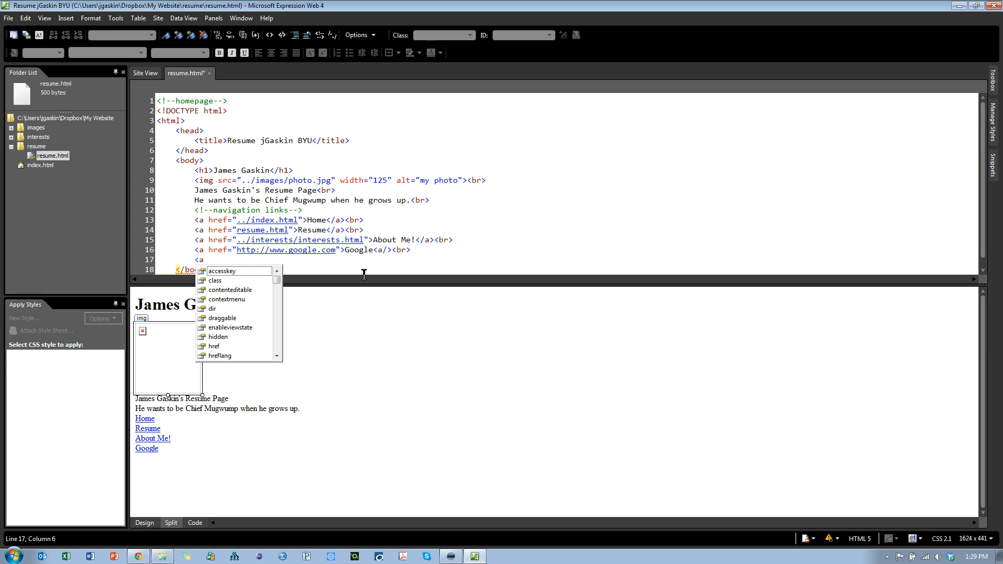
text(href=")
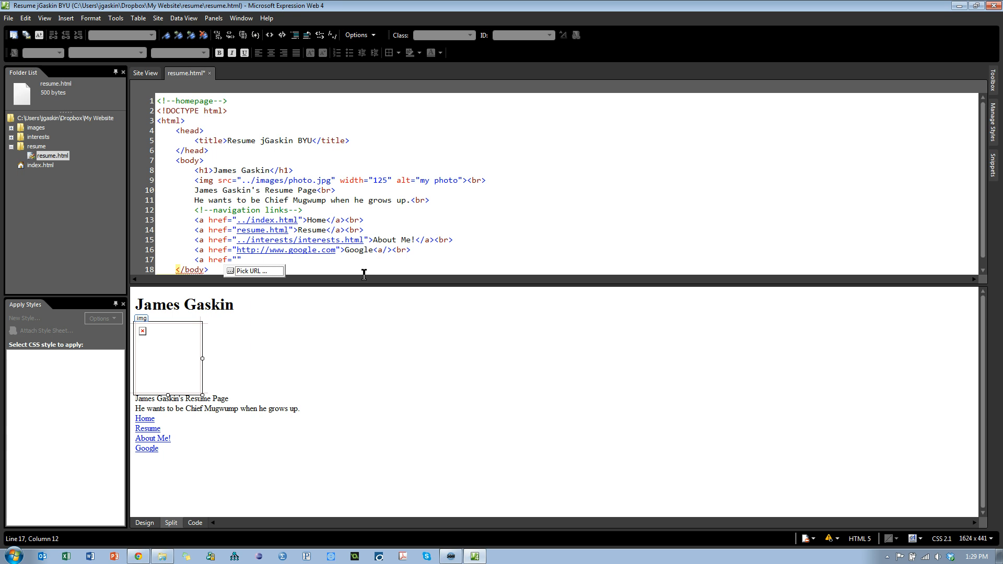
text(http)
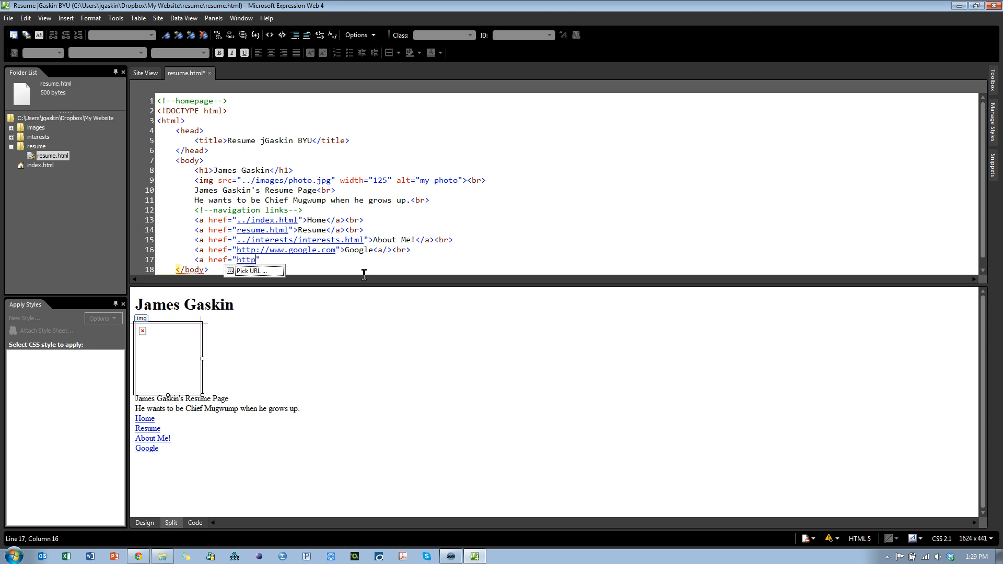
text(://www)
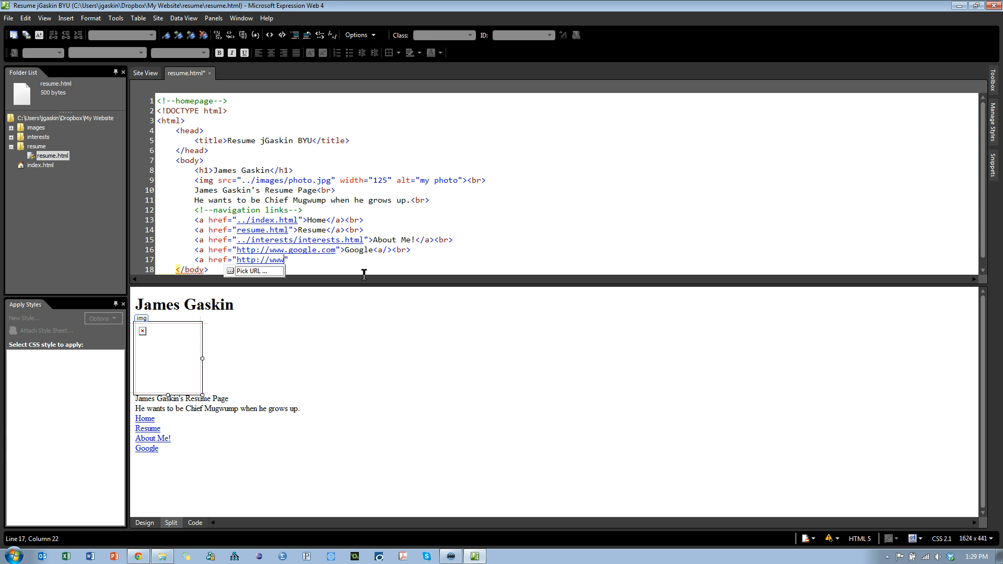
text(.byu.edu)
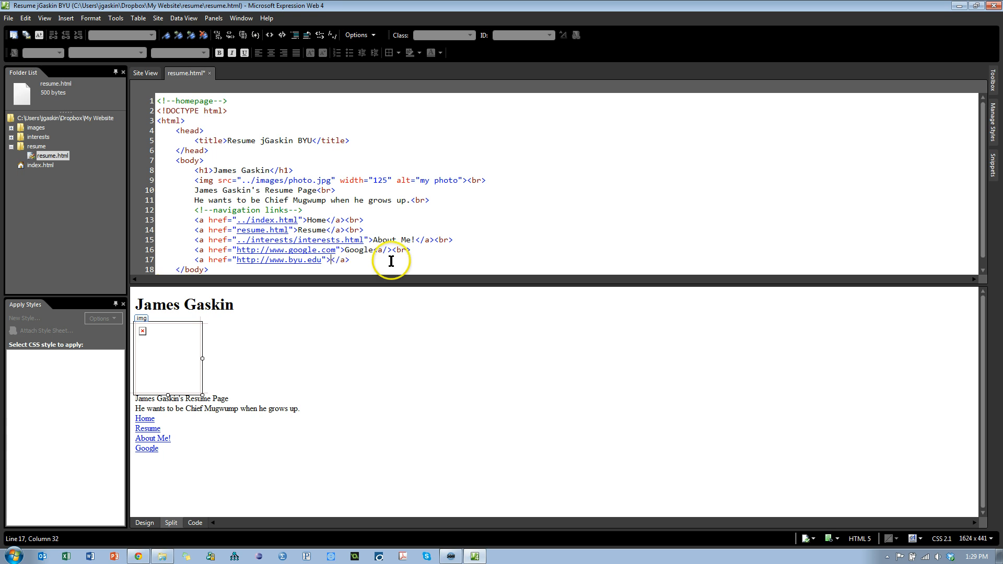
text(BYU)
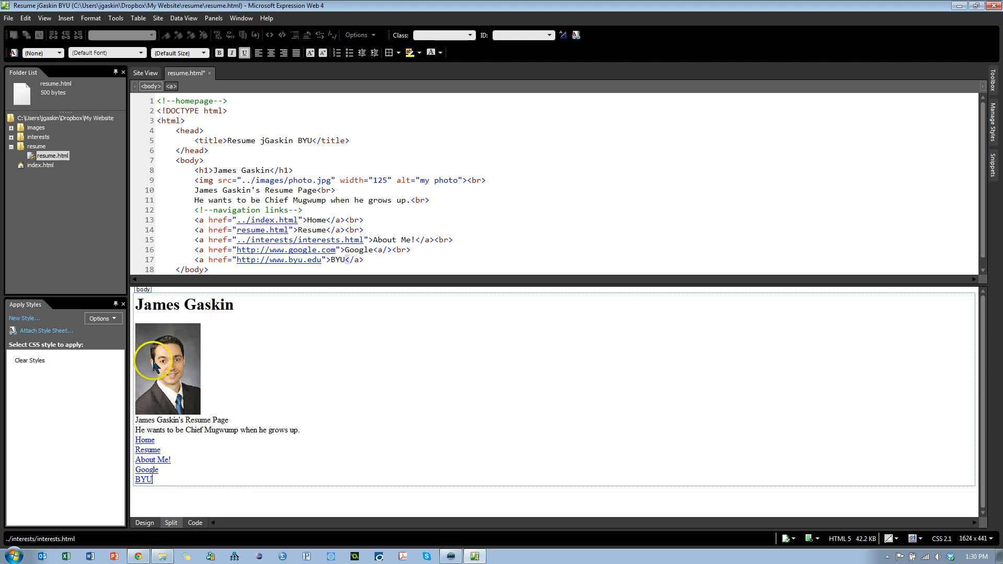
mouse_move(185, 482)
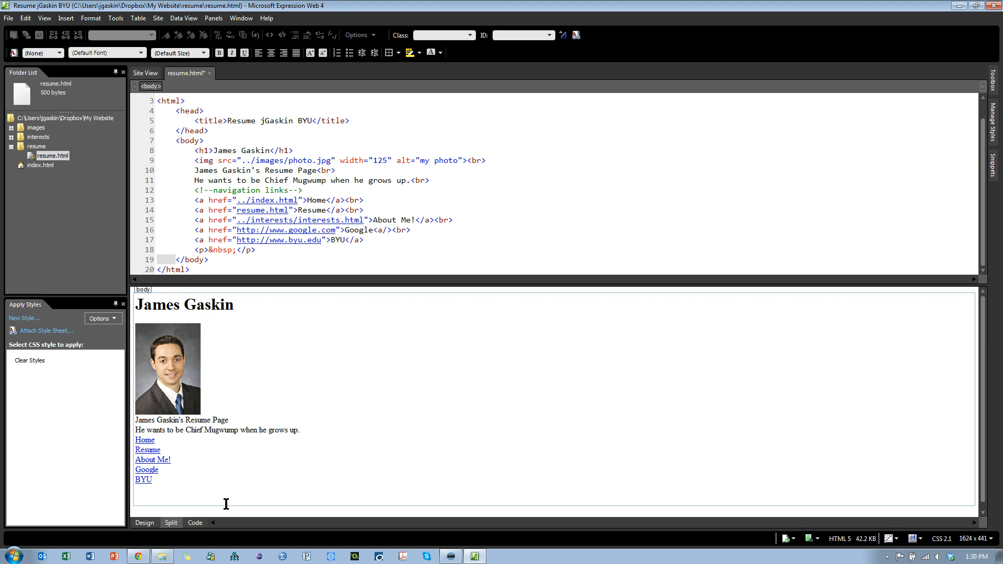
text(Co)
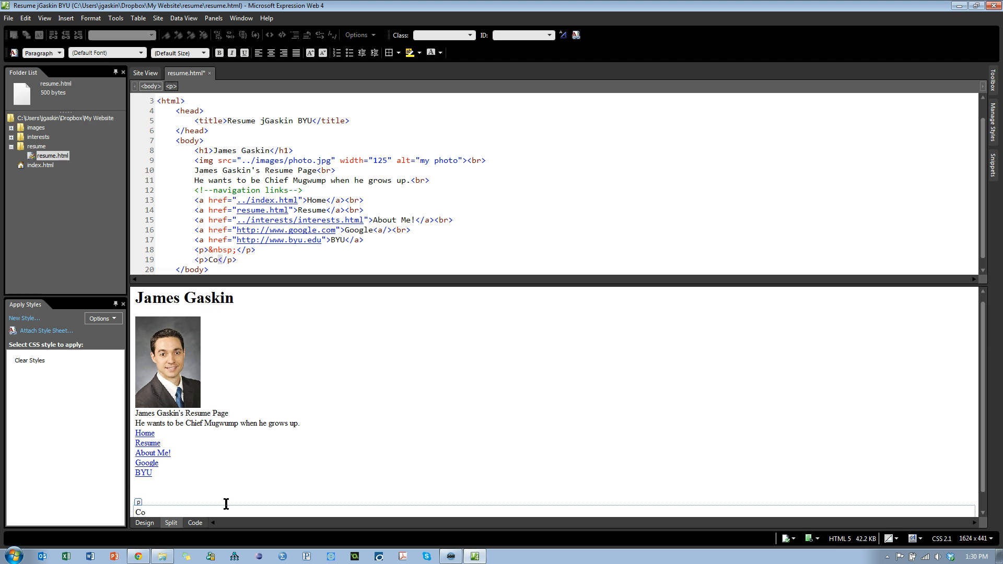
text(ntact Info)
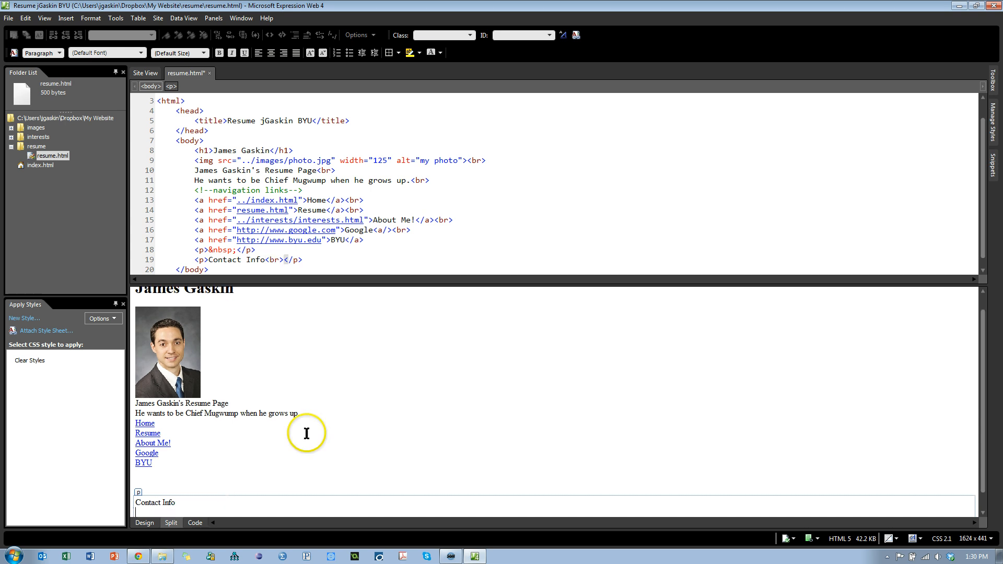
mouse_move(264, 259)
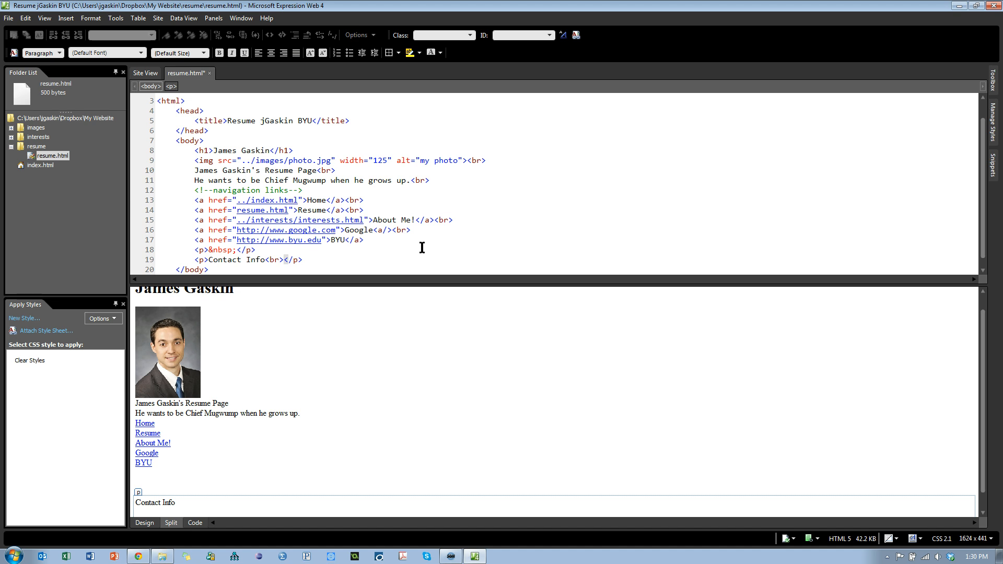
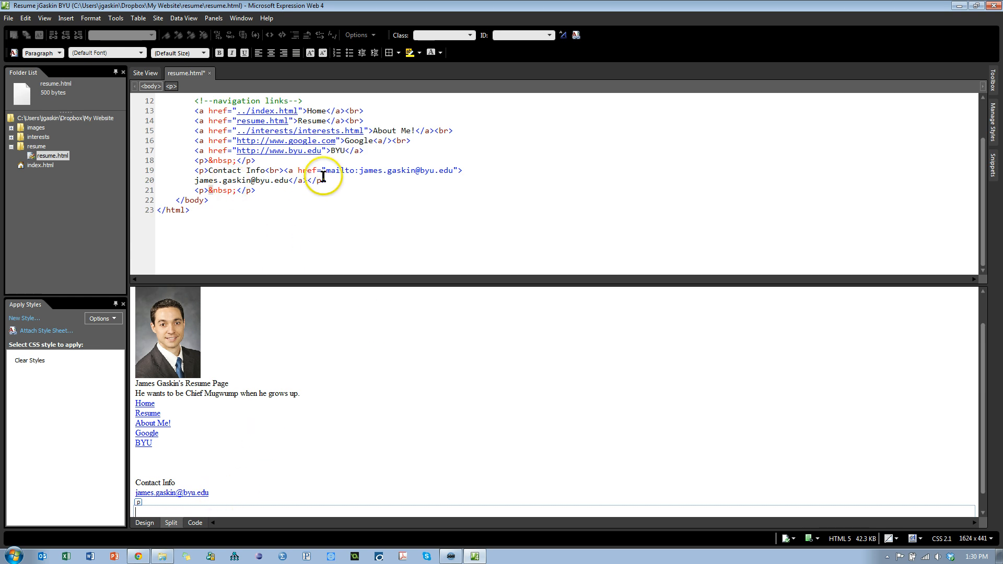
double_click(340, 170)
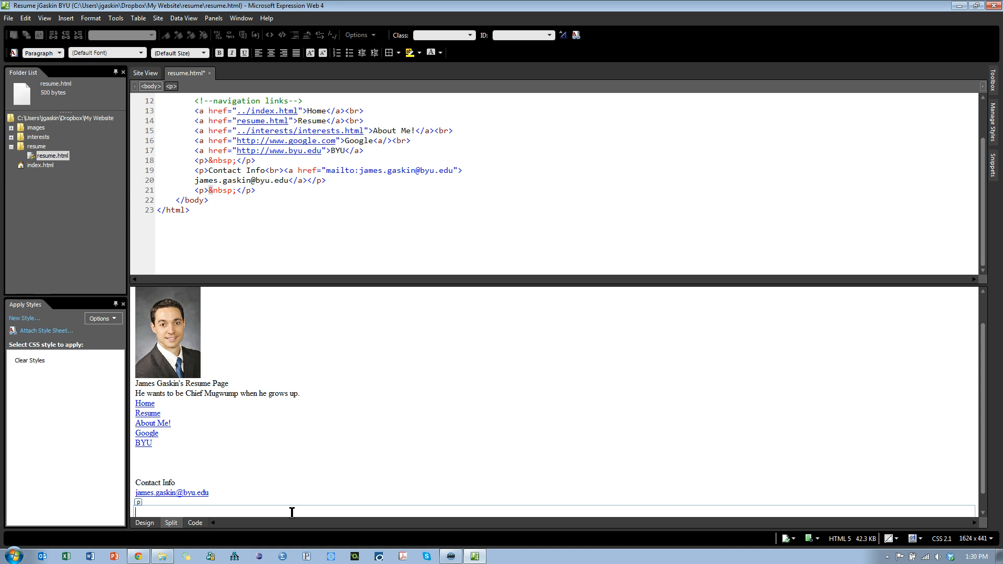
- Make Education a numbered list item with a bulleted sublist beneath it
text(Eductai)
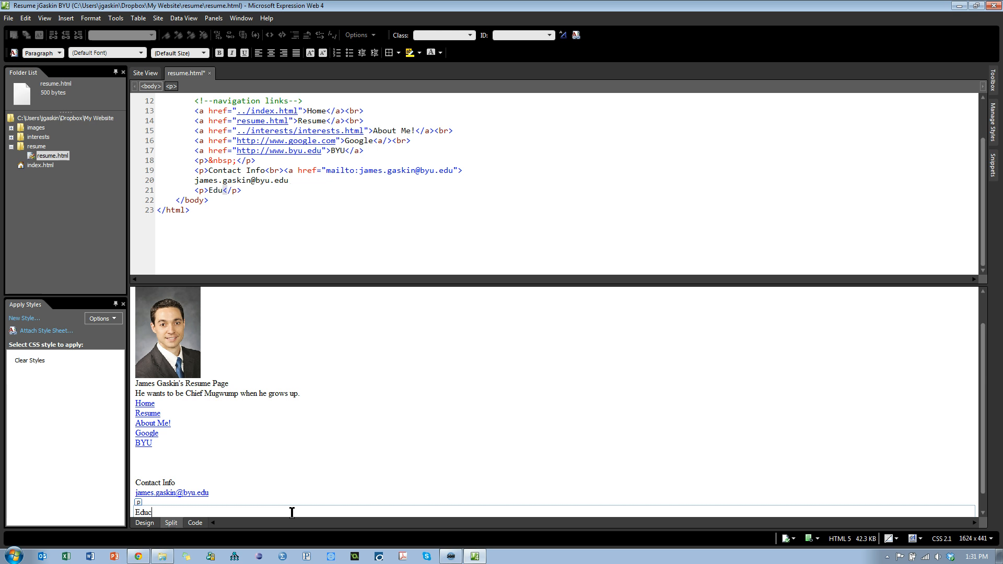
text(cation)
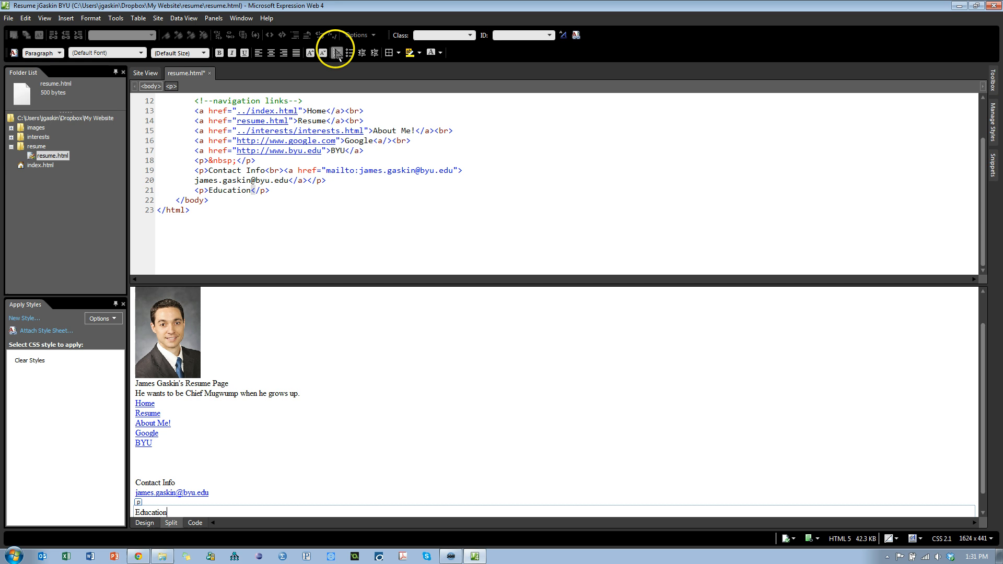
click(348, 52)
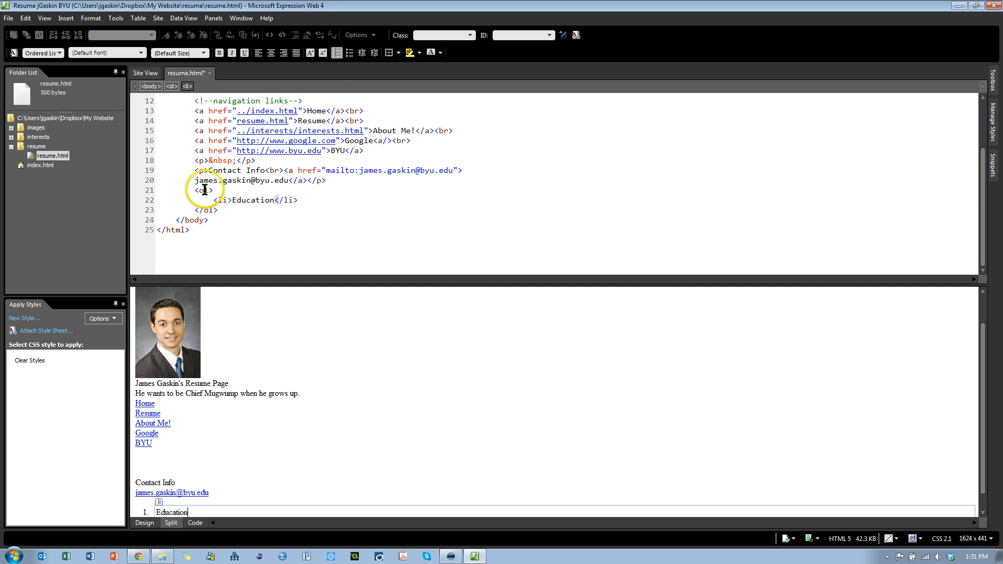
mouse_move(256, 222)
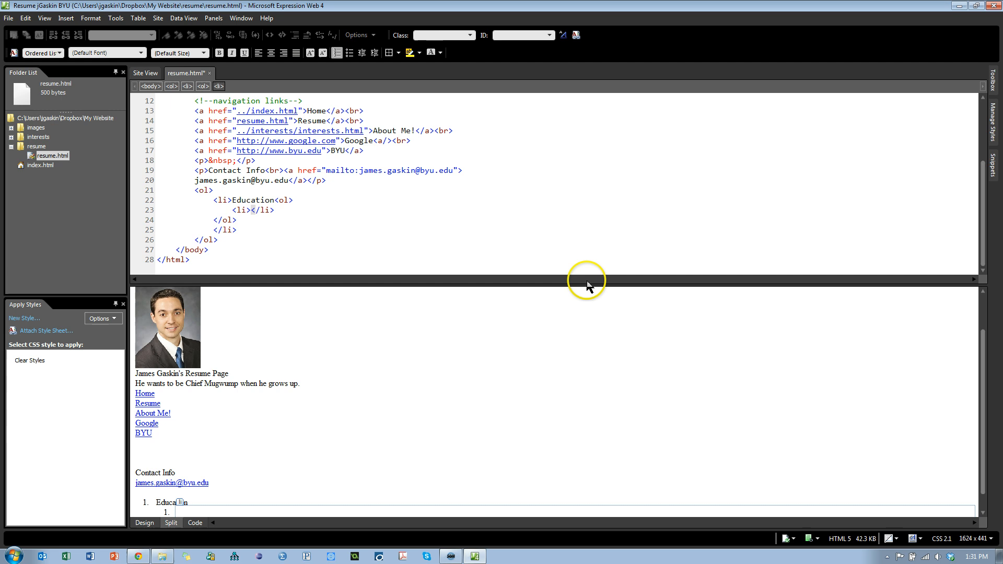
click(350, 52)
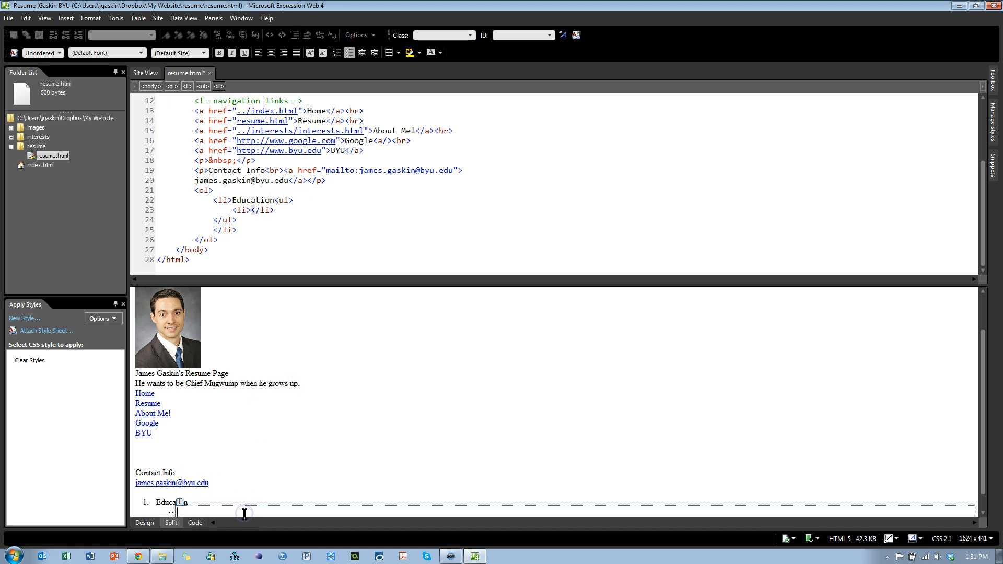
- List BYU 2008, CWRU 2012 and Harvard 2015 in the Education sublist
text(BYU 2008)
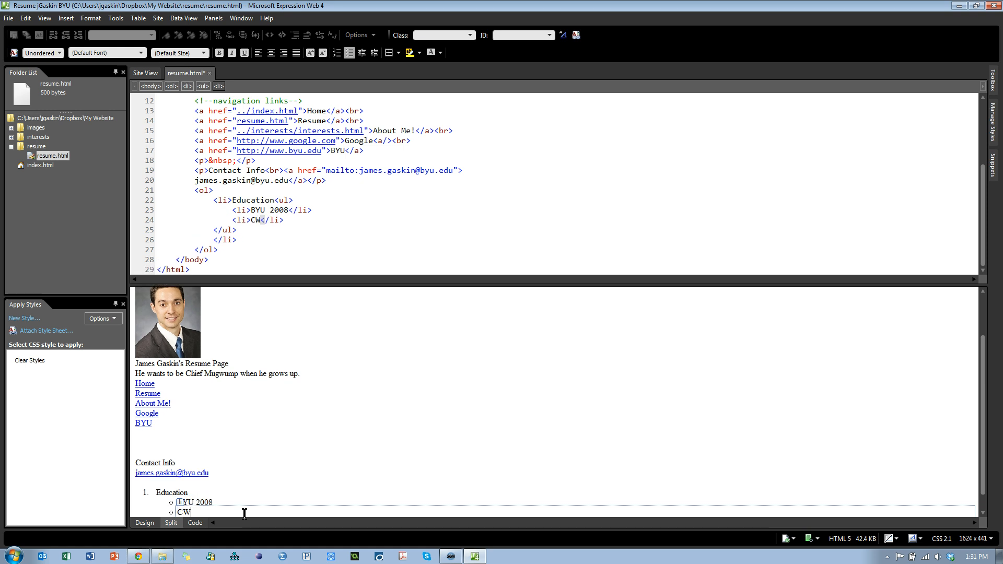
text(RU 2012)
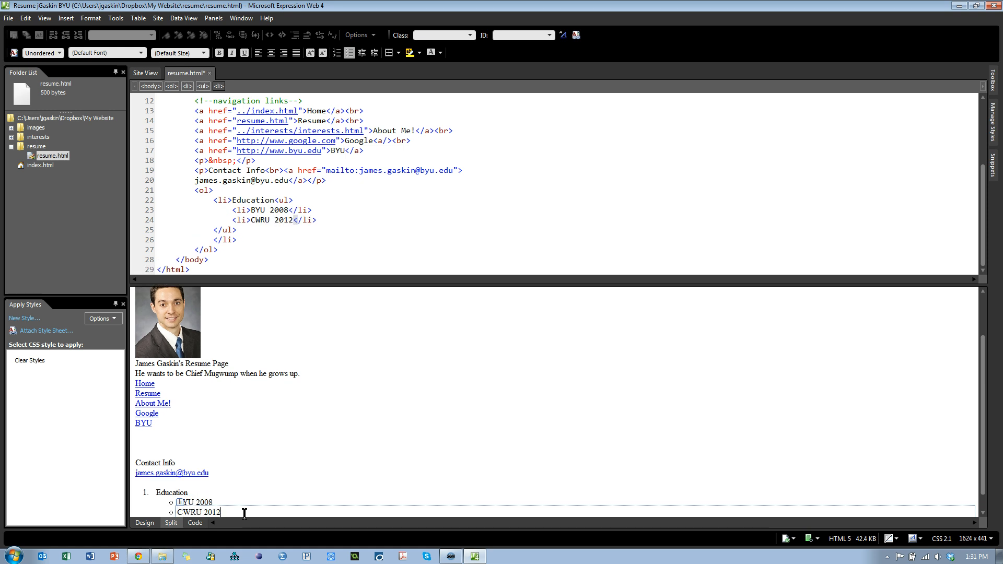
text(Harvard)
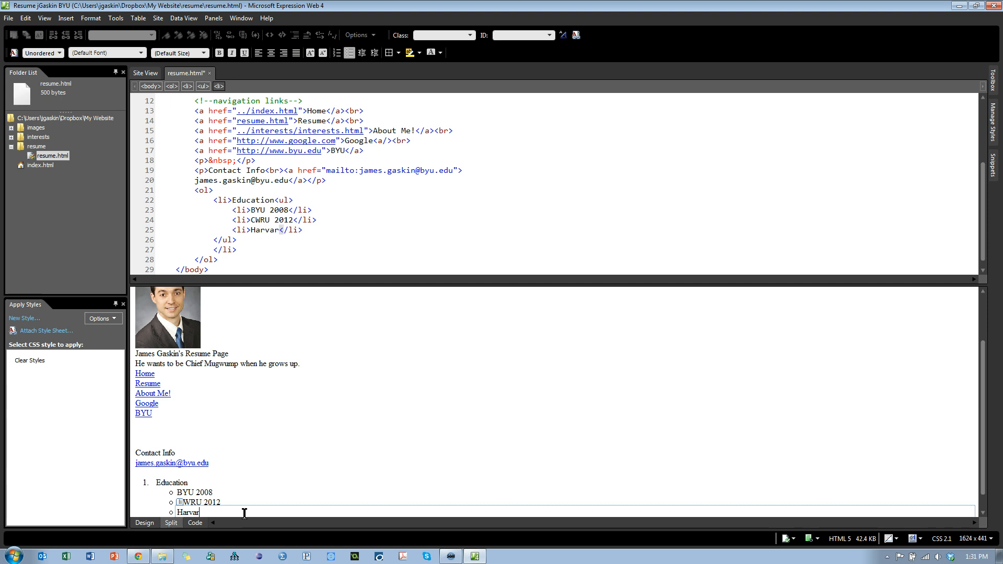
text(d 2015)
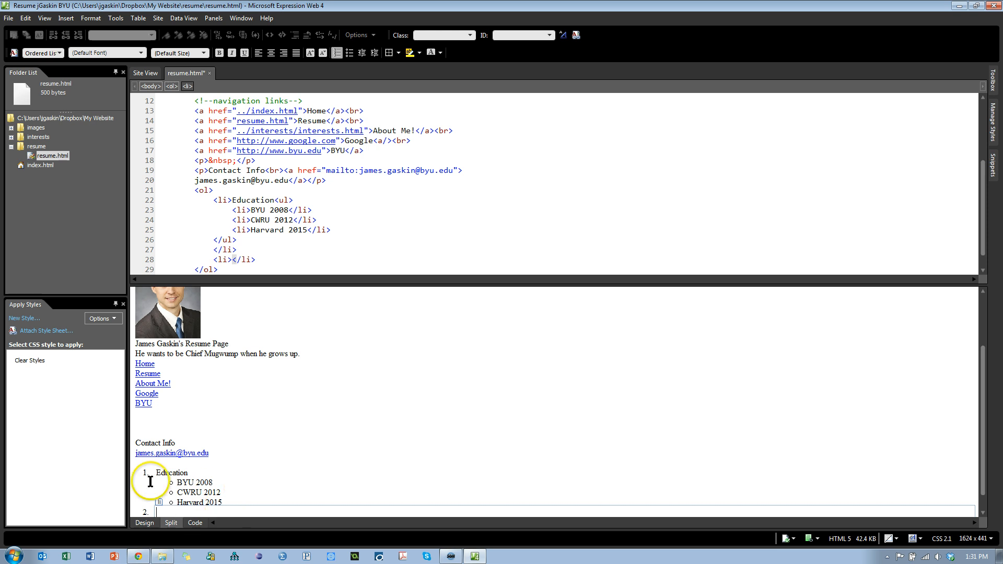
- Type Experience, then bullet Consultant, Inventor and The King of the World beneath it
text(Experience)
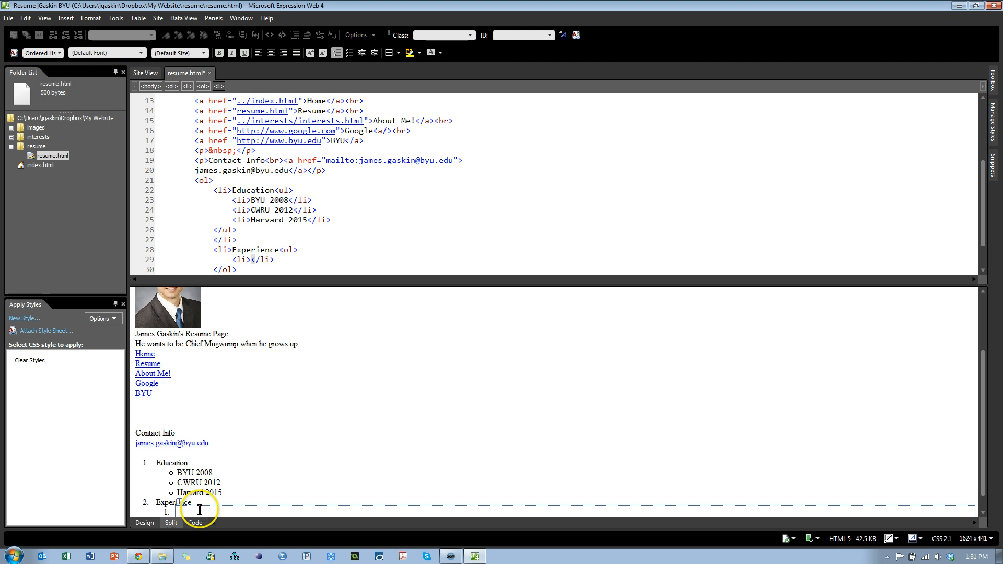
mouse_move(349, 52)
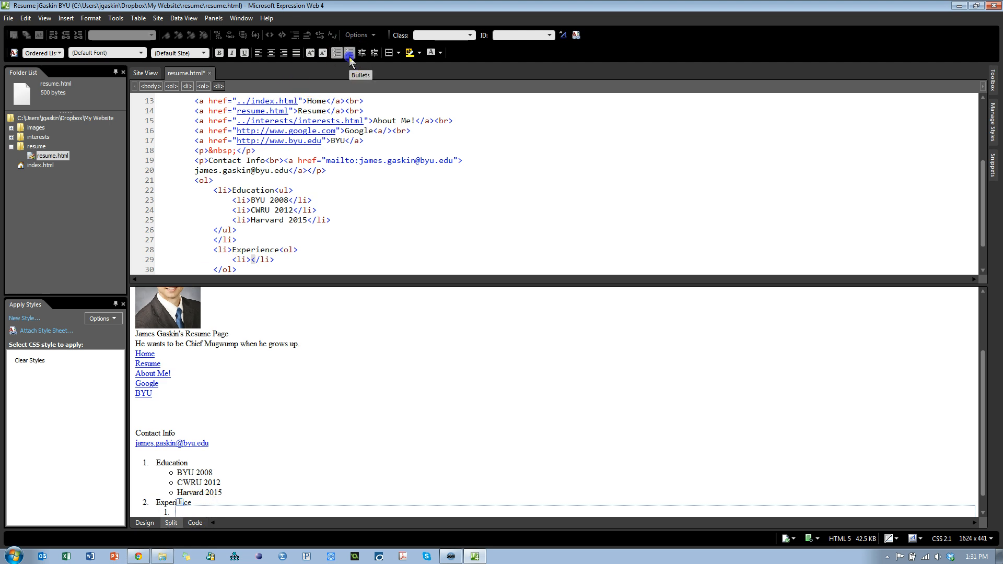
text(Cons)
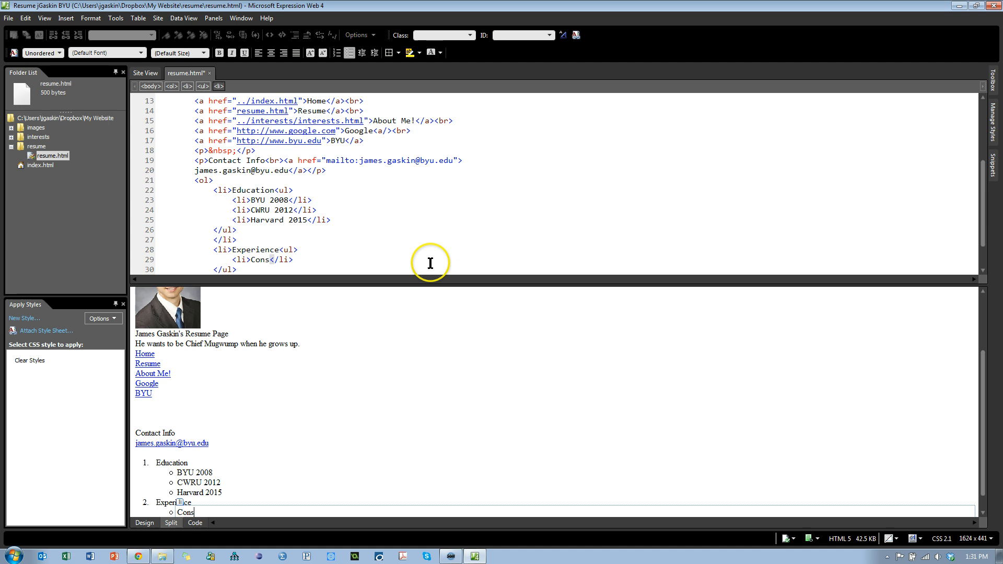
text(ultant)
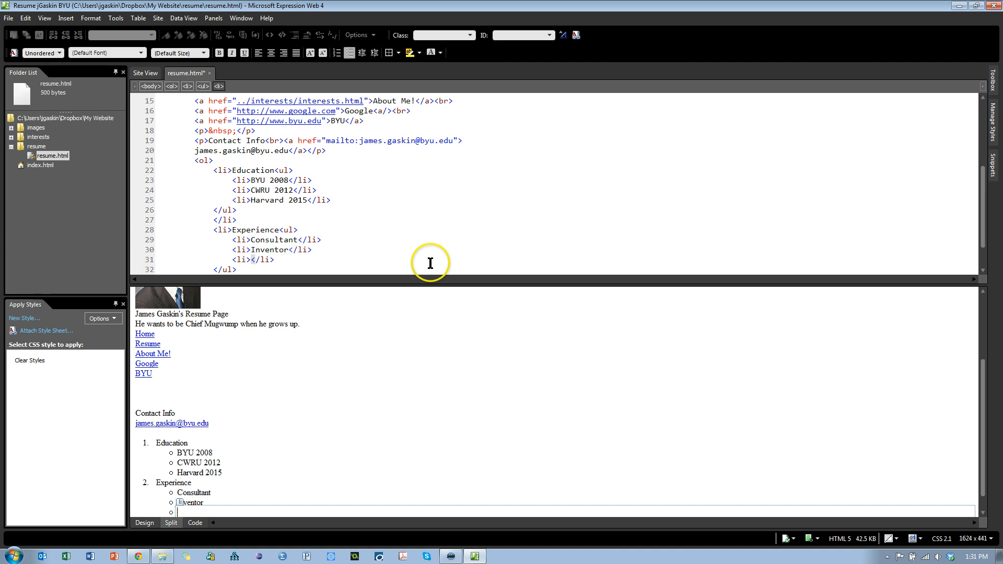
text(The)
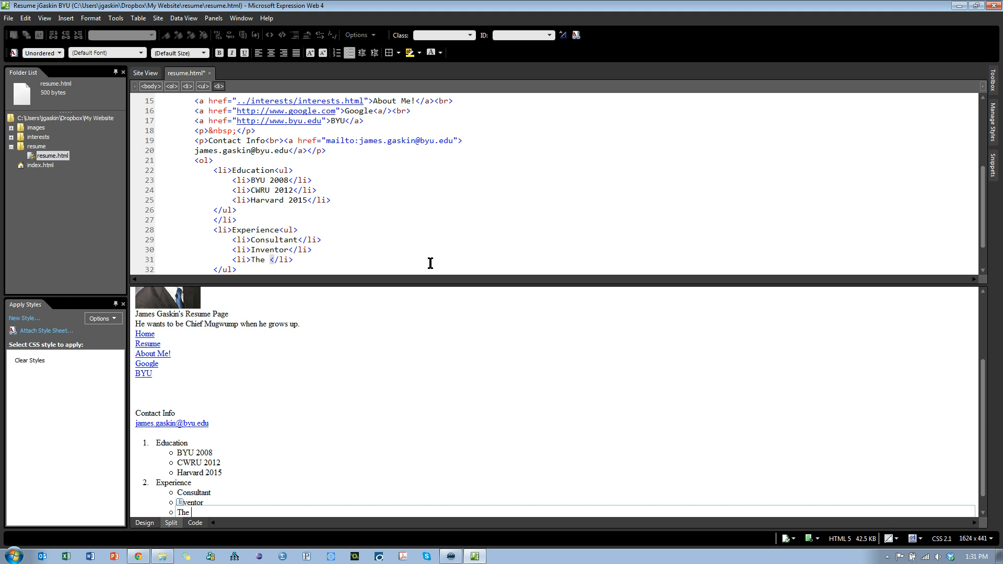
text(King of the World)
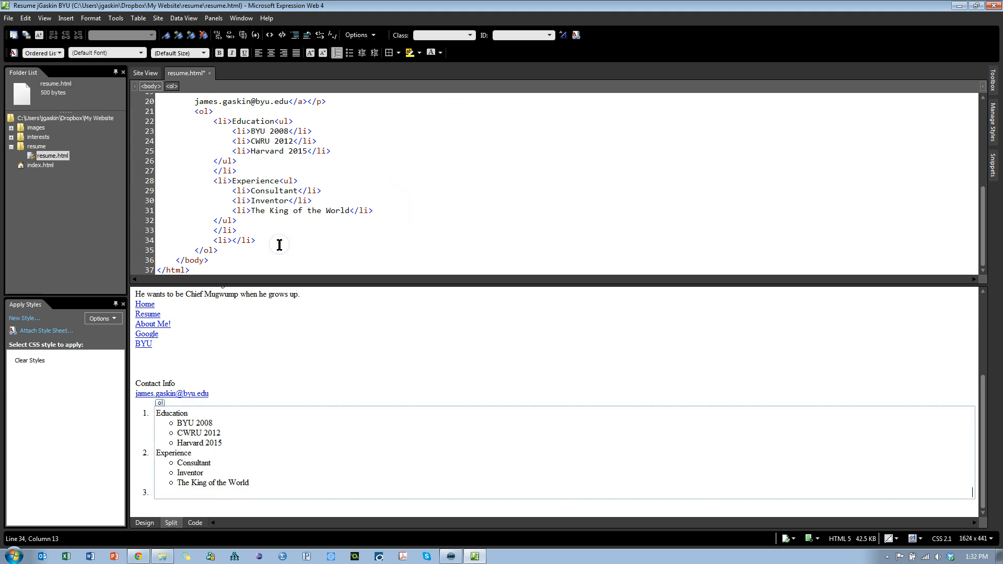
- Check the status bar Code Errors indicator to verify resume.html shows Code Errors: None
click(255, 240)
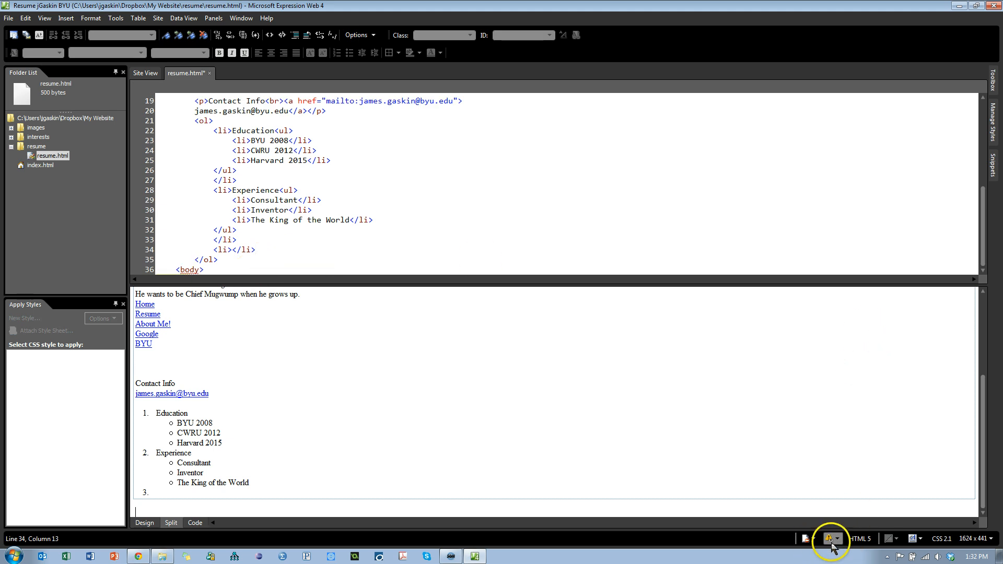
click(832, 541)
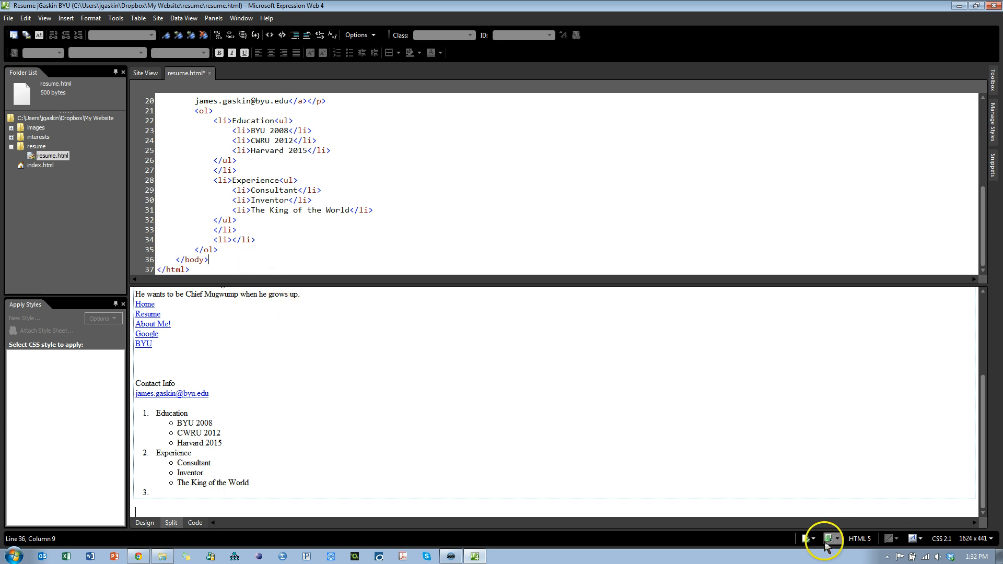
mouse_move(829, 538)
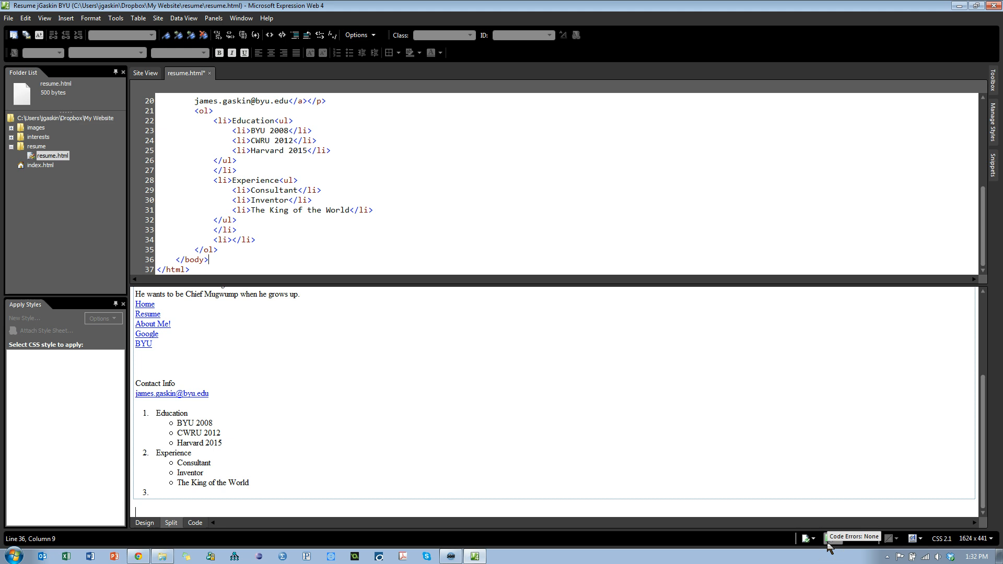